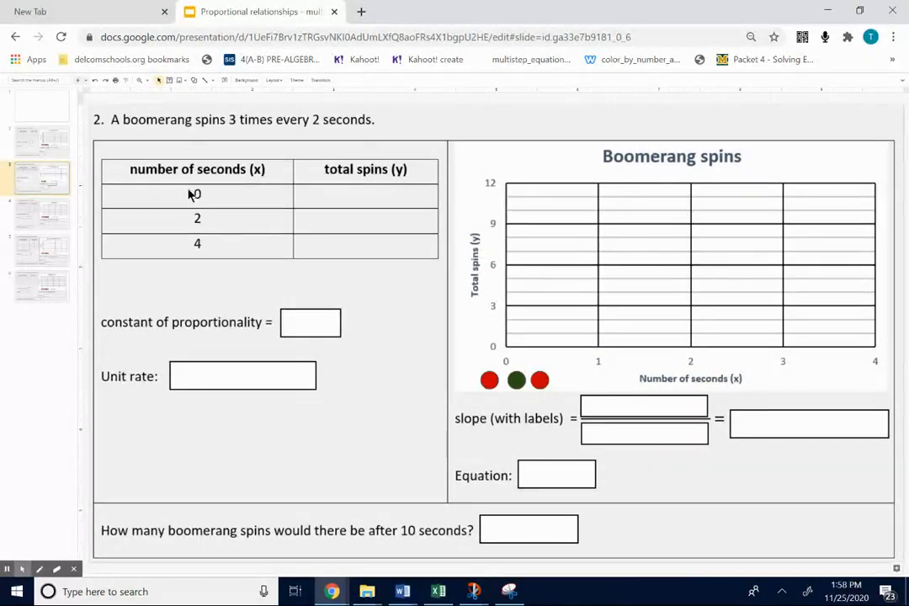
# Step: Fill the table's total spins column with 0, 3 and 6 for 0, 2 and 4 seconds
pyautogui.click(362, 195)
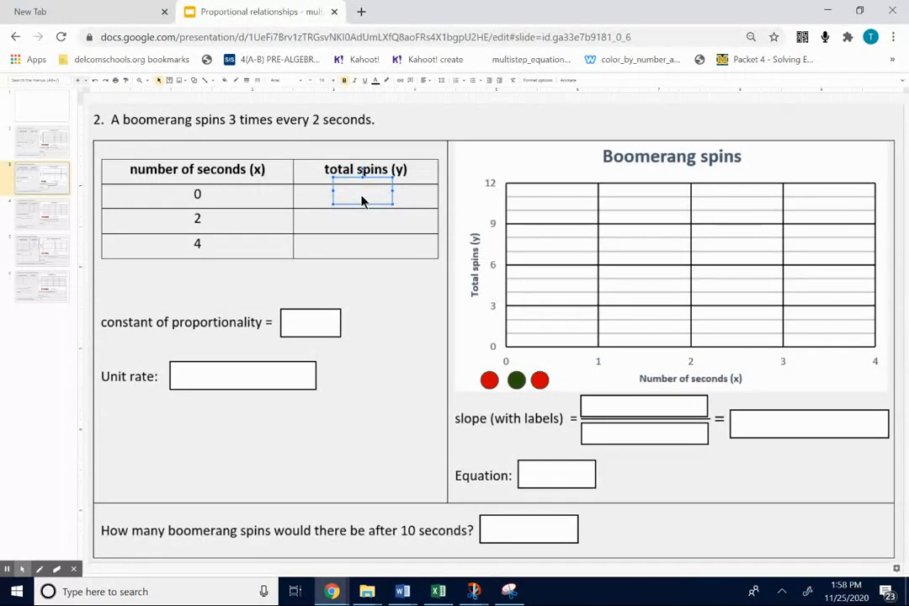
pyautogui.write('0')
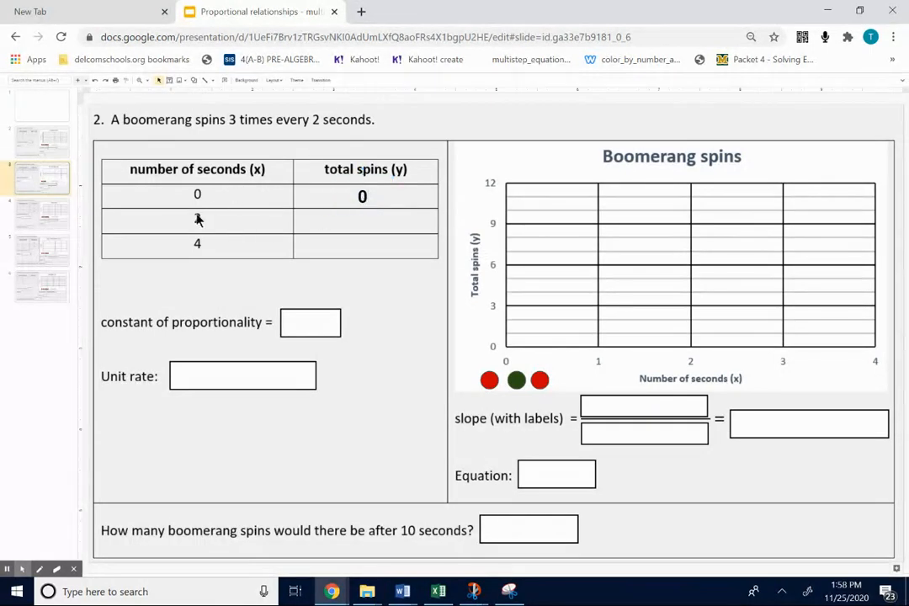
pyautogui.write('2')
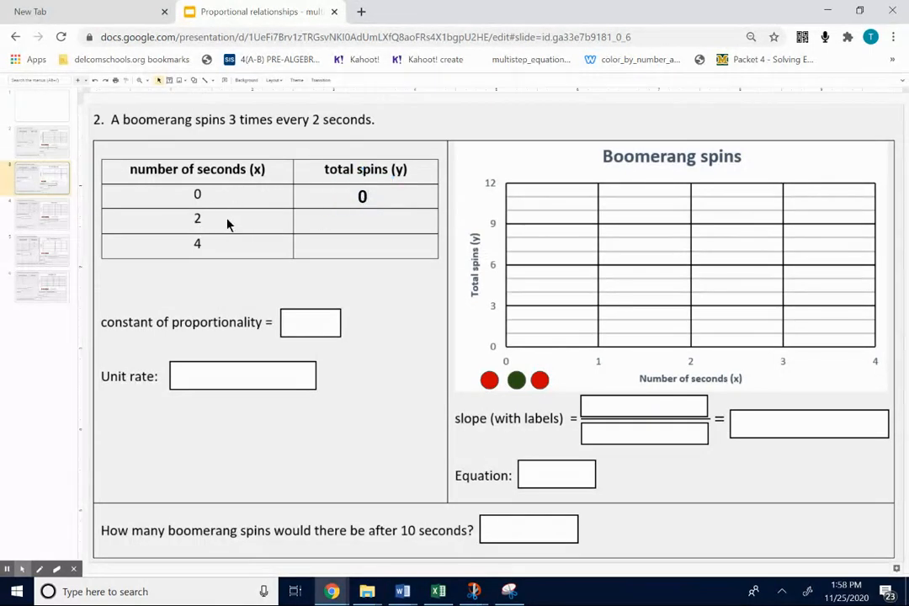
pyautogui.click(361, 223)
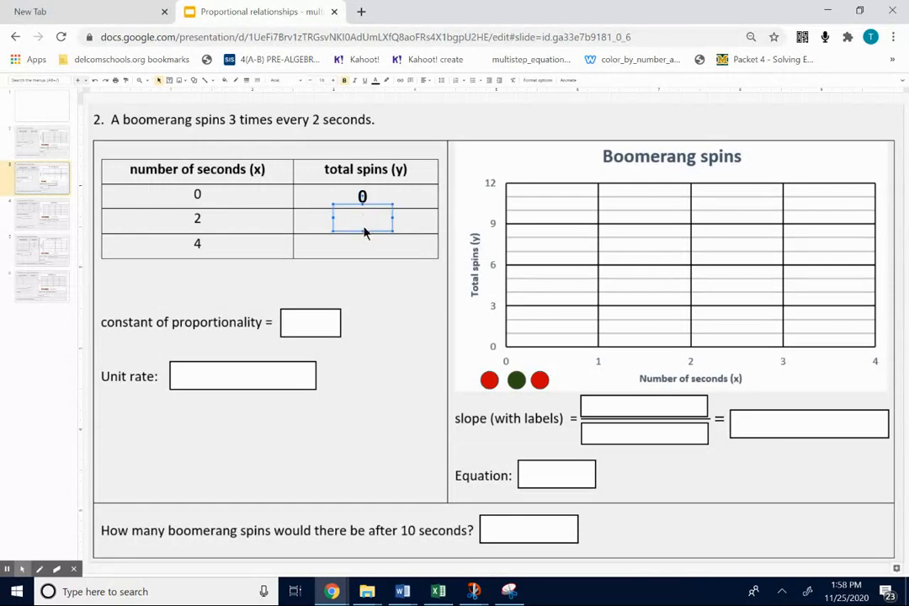
pyautogui.write('3')
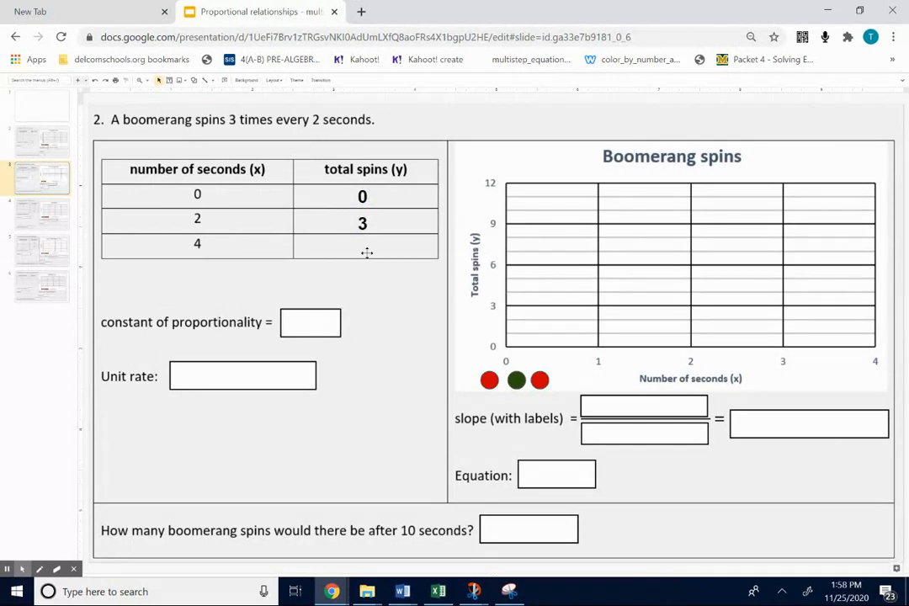
pyautogui.write('6')
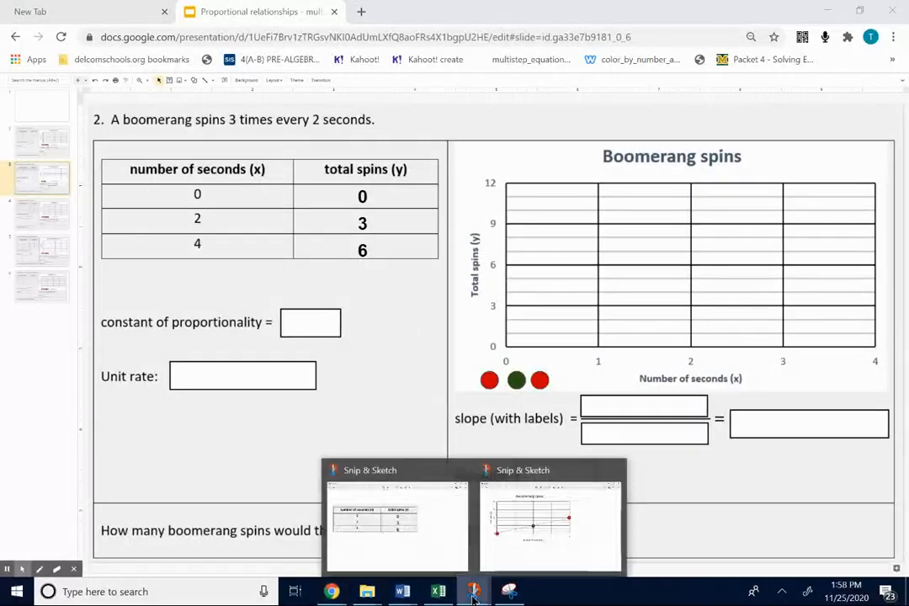
# Step: On the table snip, cross out the zero row, circle the 2-seconds/3-spins row and write y/x
pyautogui.click(395, 521)
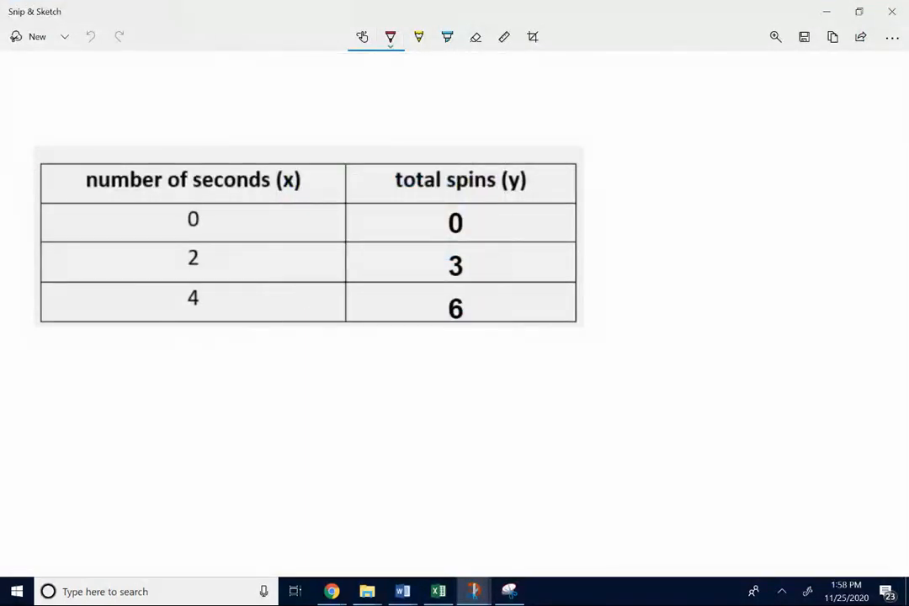
pyautogui.moveTo(172, 219); pyautogui.dragTo(474, 222)
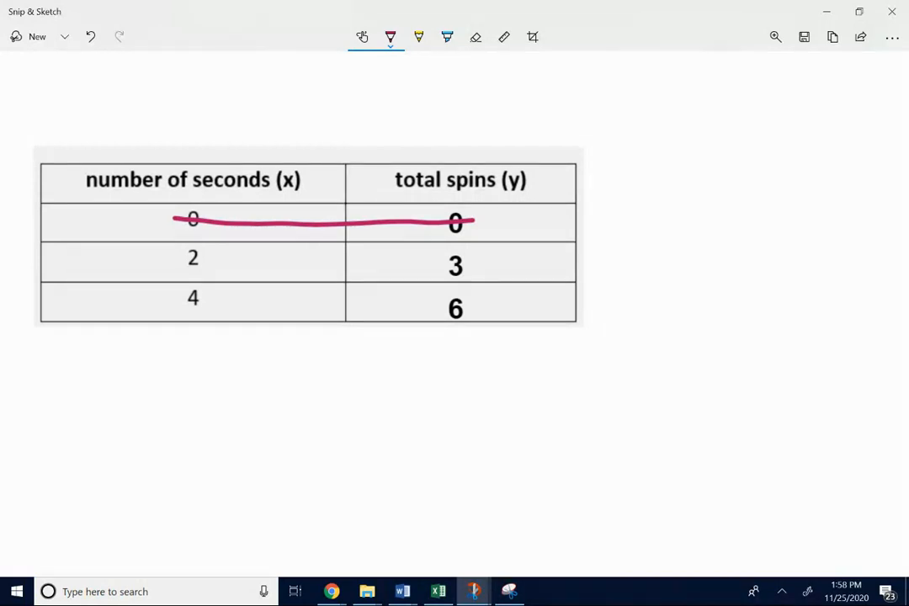
pyautogui.moveTo(647, 109); pyautogui.dragTo(674, 172)
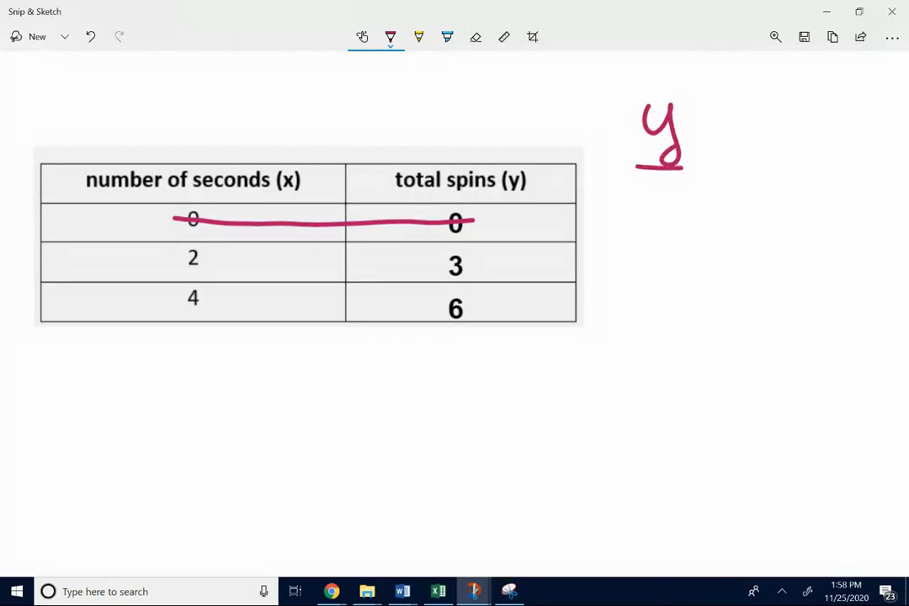
pyautogui.moveTo(648, 182); pyautogui.dragTo(673, 199)
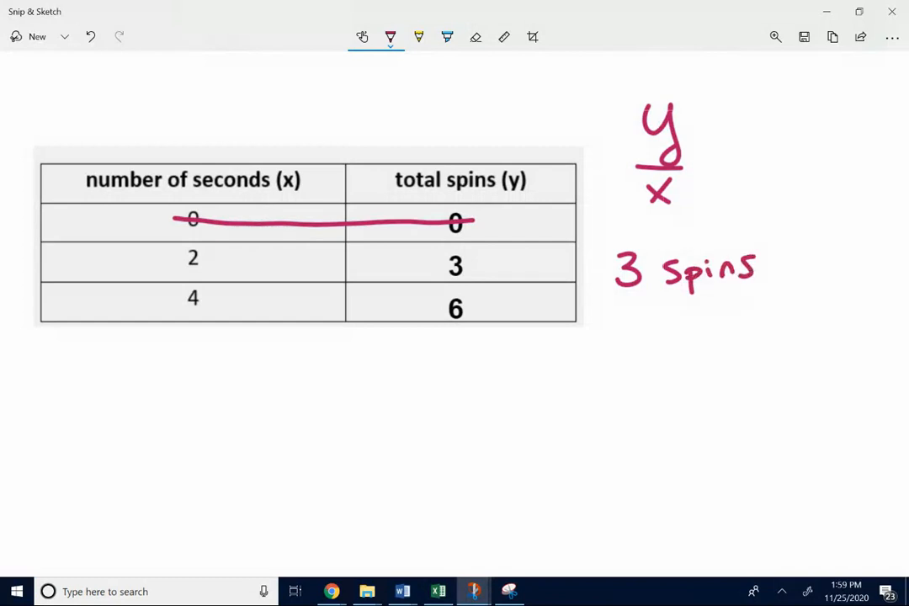
pyautogui.moveTo(599, 293); pyautogui.dragTo(754, 295)
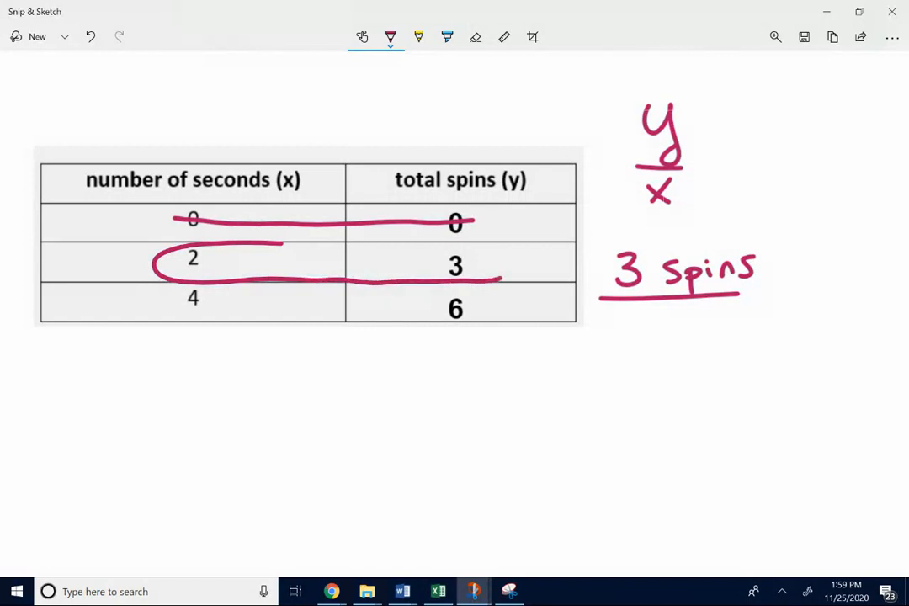
pyautogui.moveTo(277, 244); pyautogui.dragTo(505, 266)
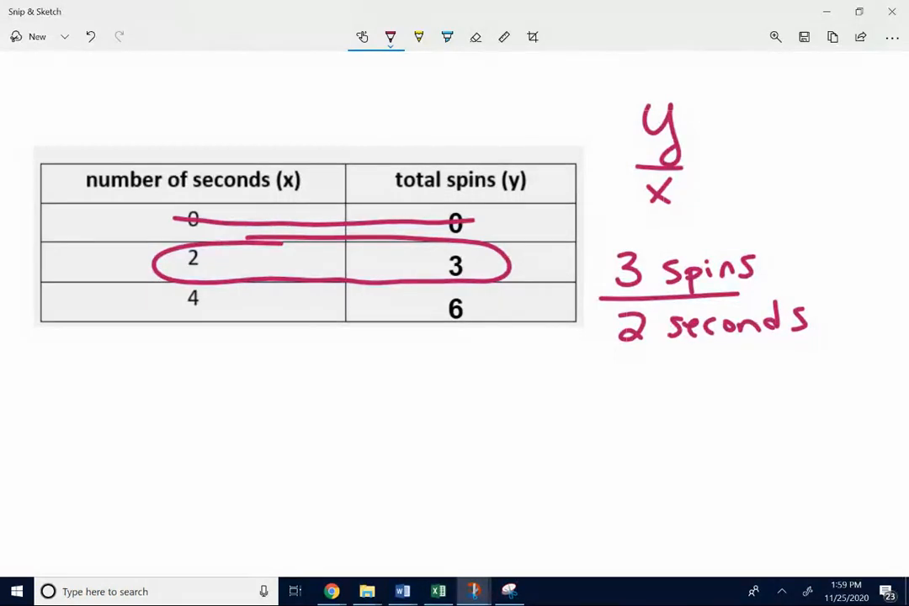
# Step: Write the rate as 3 spins over 2 seconds = 3/2 spins/sec, then tidy stray ink with the eraser
pyautogui.moveTo(656, 387); pyautogui.dragTo(674, 371)
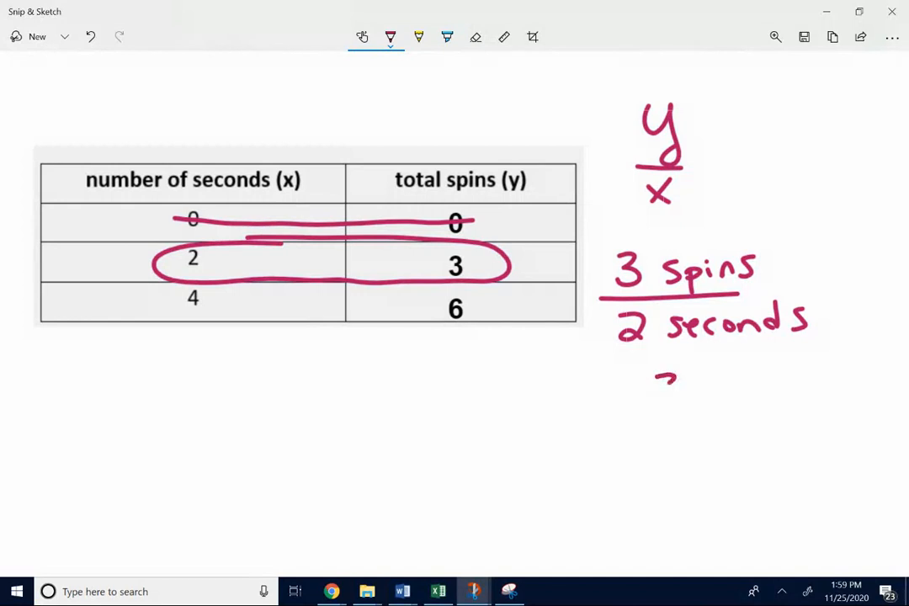
pyautogui.moveTo(670, 374); pyautogui.dragTo(673, 424)
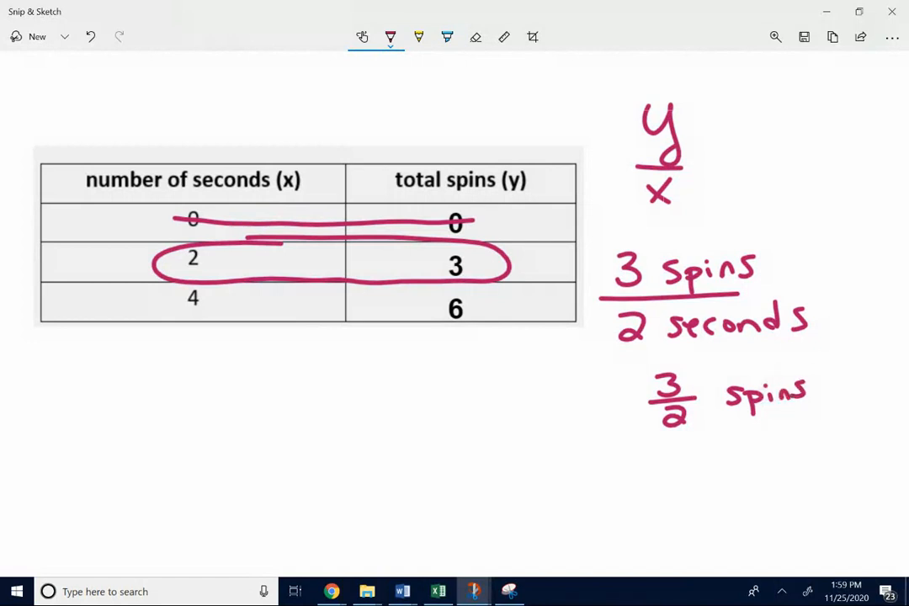
pyautogui.write('/sec.')
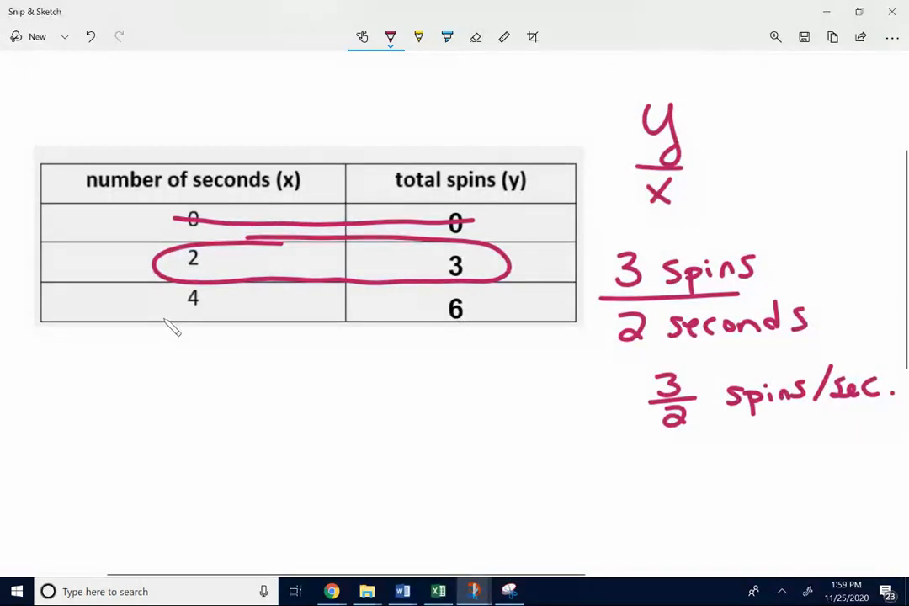
pyautogui.moveTo(242, 330)
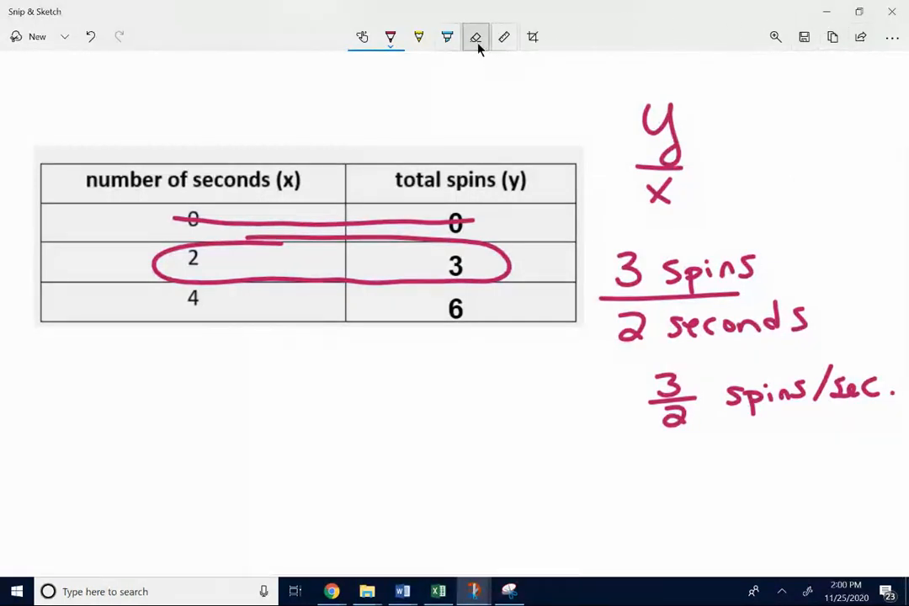
pyautogui.click(474, 37)
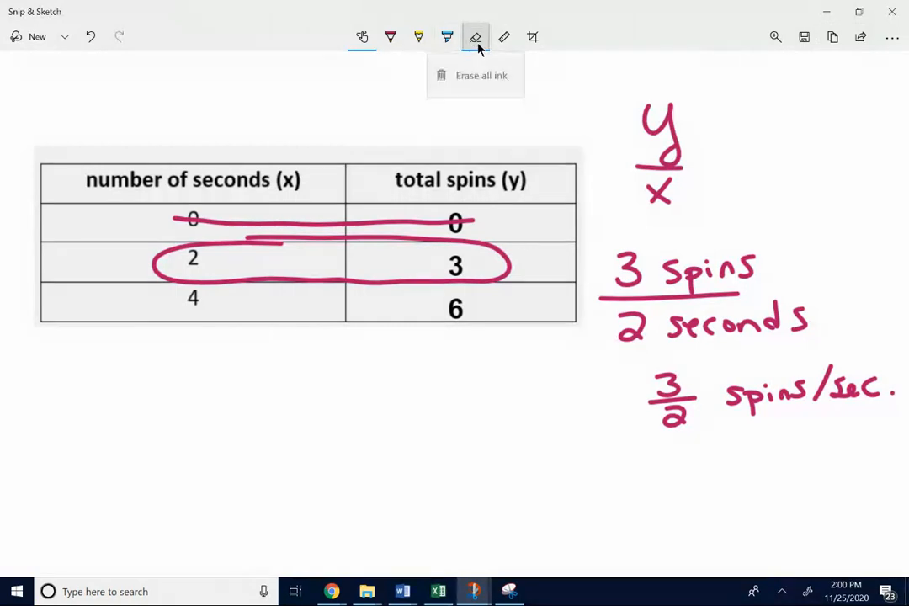
pyautogui.click(482, 74)
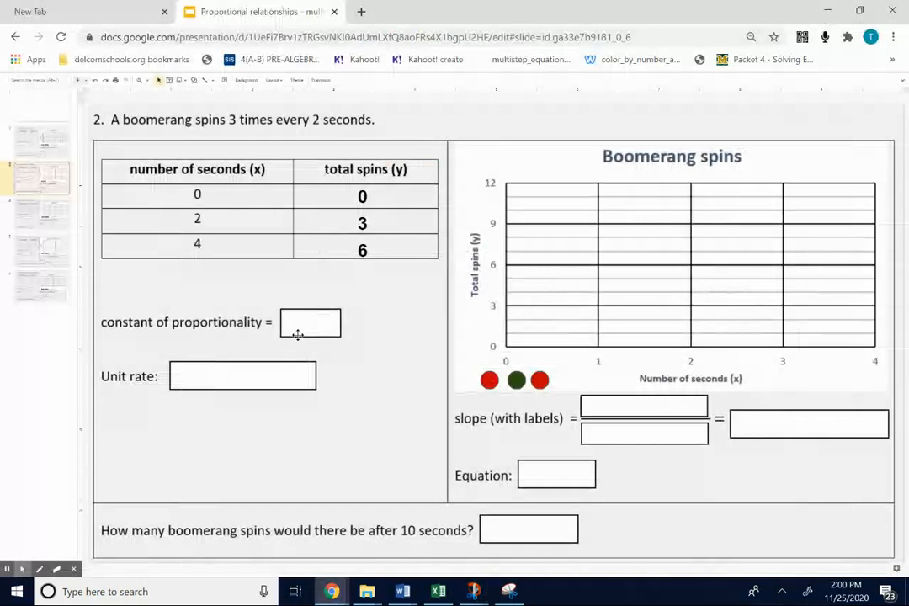
# Step: Enter 3/2 as the constant of proportionality and 3/2 spins per second as the unit rate
pyautogui.write('3')
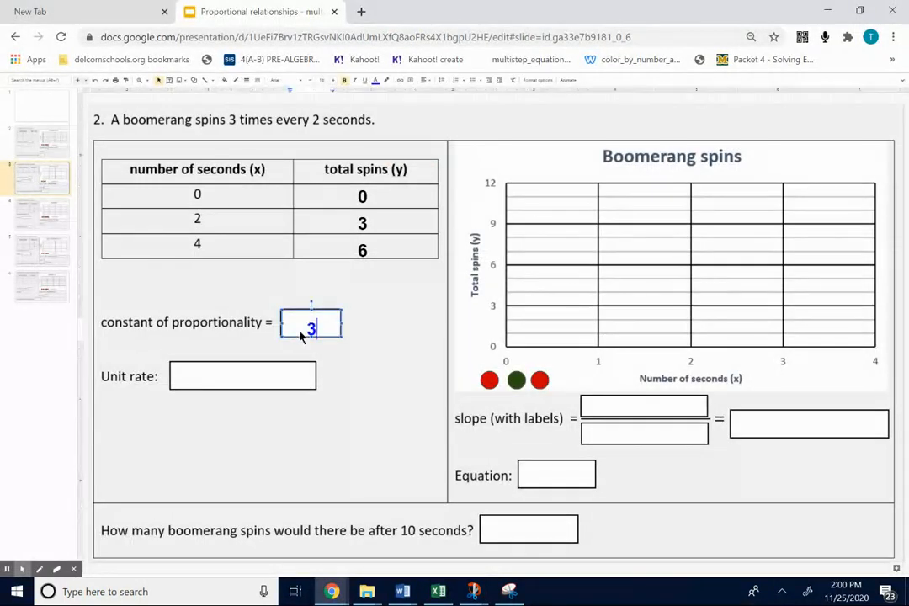
pyautogui.write('/2')
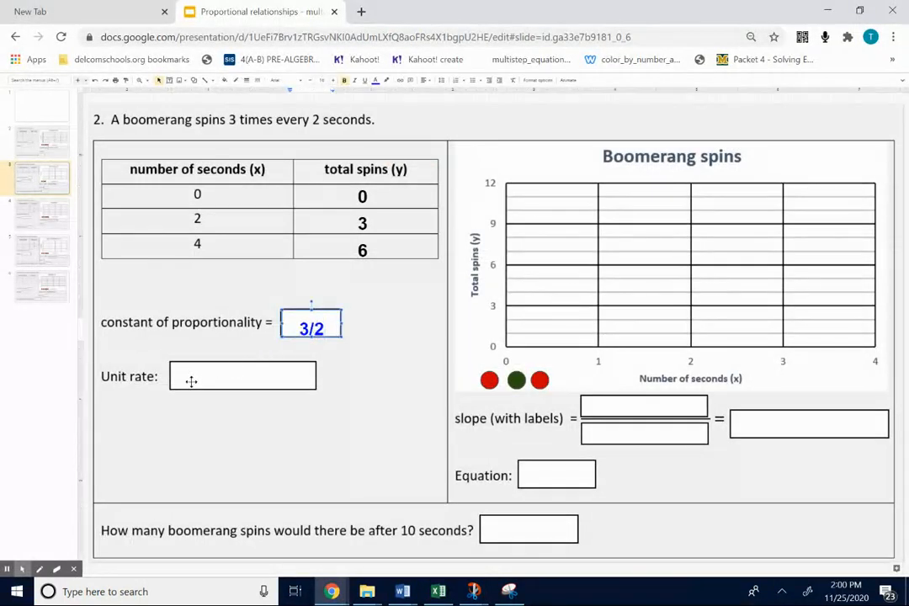
pyautogui.write('3')
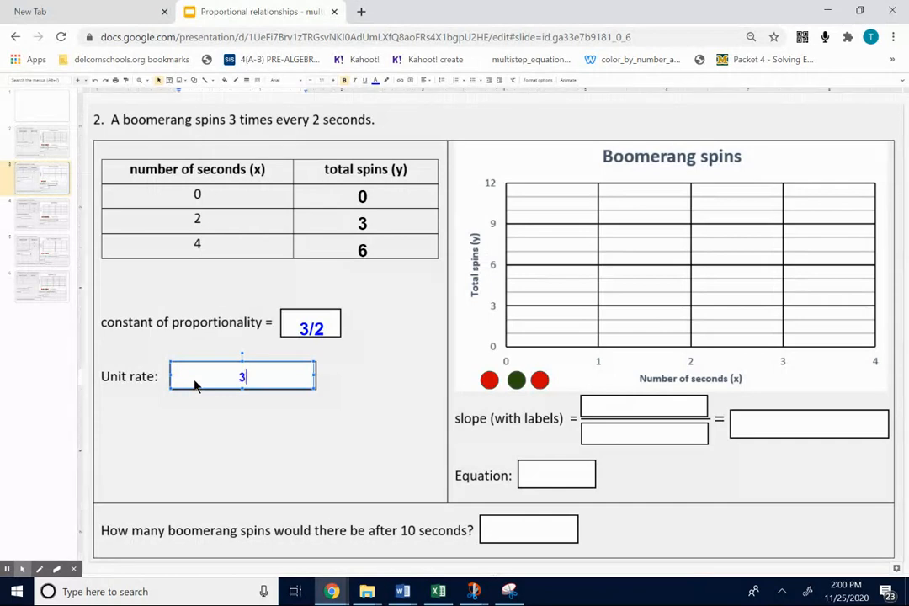
pyautogui.write('/2 spins p')
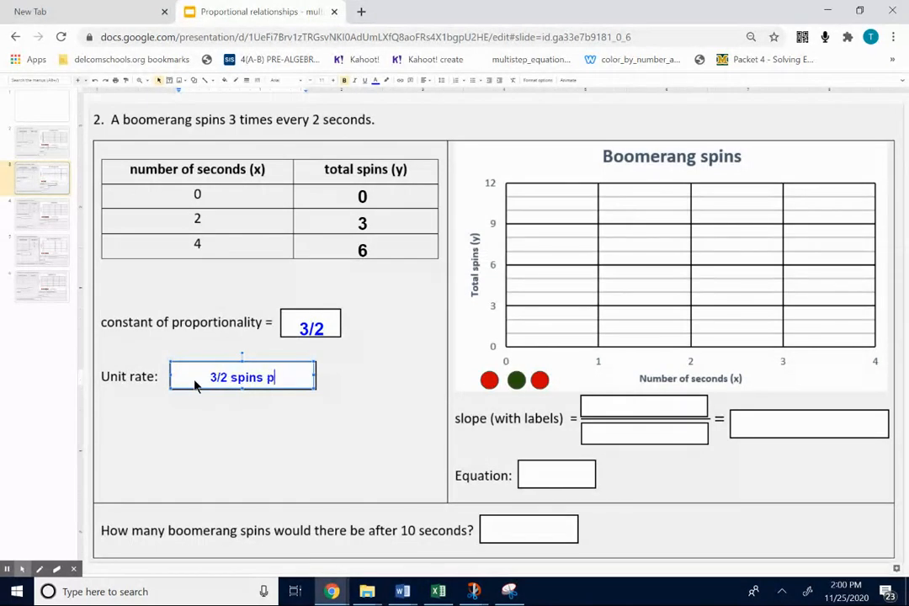
pyautogui.write('er second')
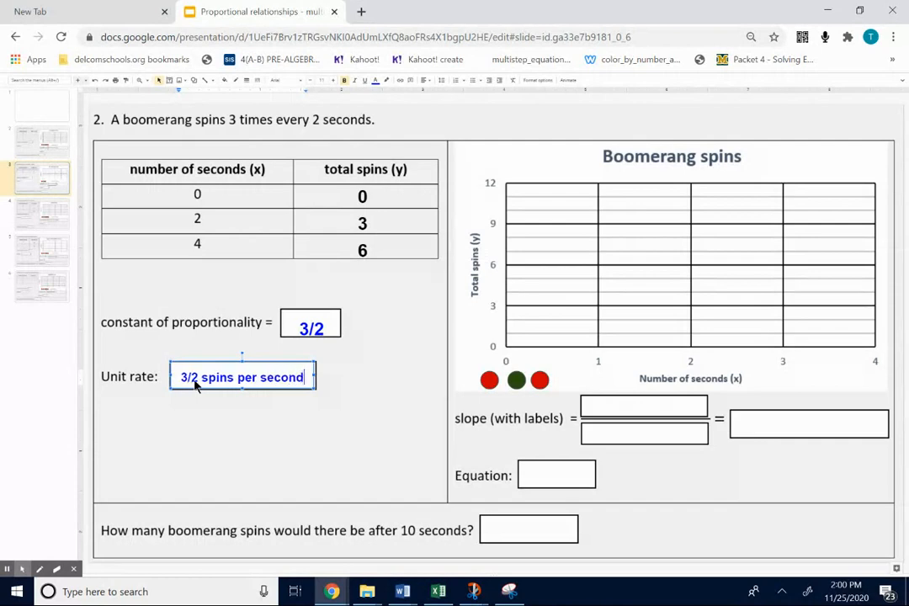
pyautogui.click(271, 451)
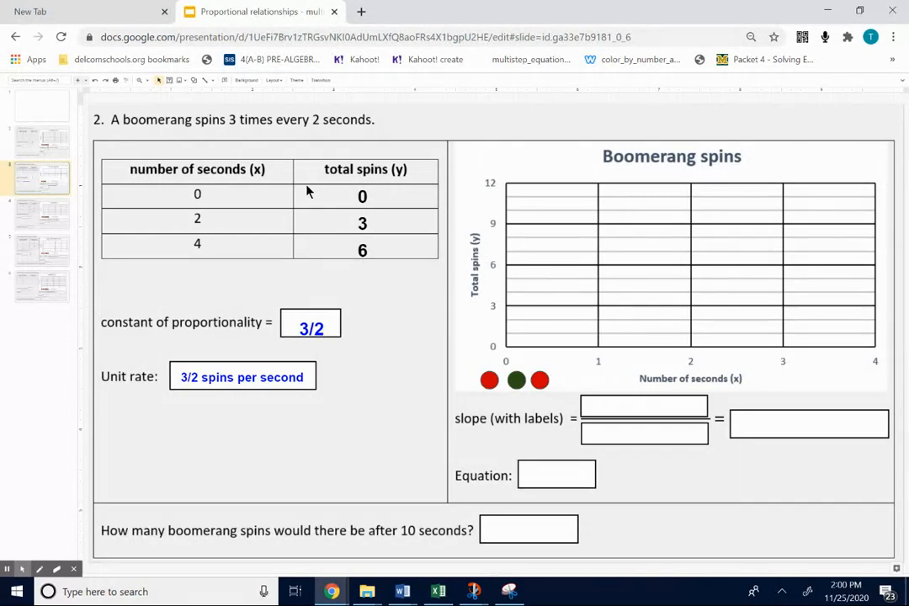
# Step: Drag the graph points to (0, 0), (2, 3) and (4, 6) on the Boomerang spins graph
pyautogui.click(488, 380)
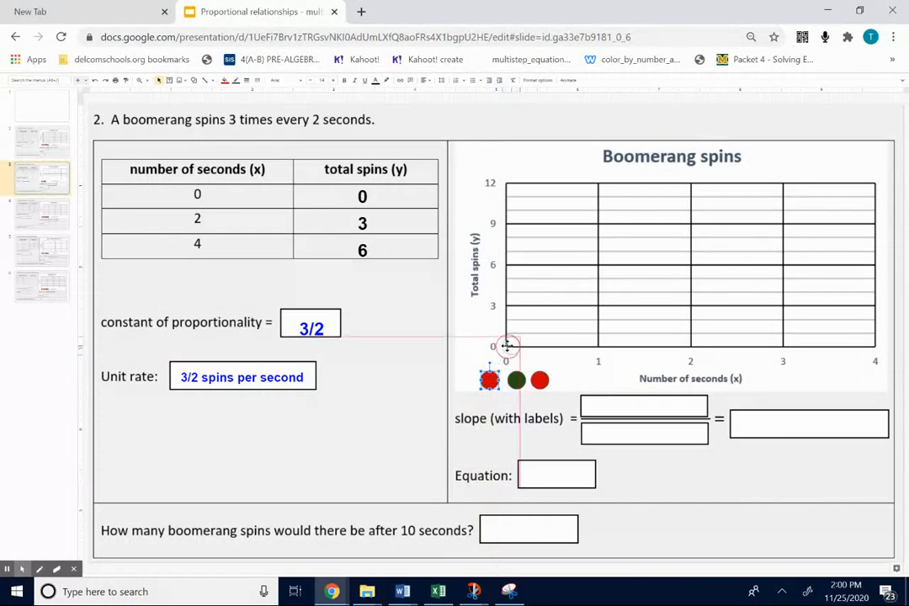
pyautogui.moveTo(488, 380); pyautogui.dragTo(510, 345)
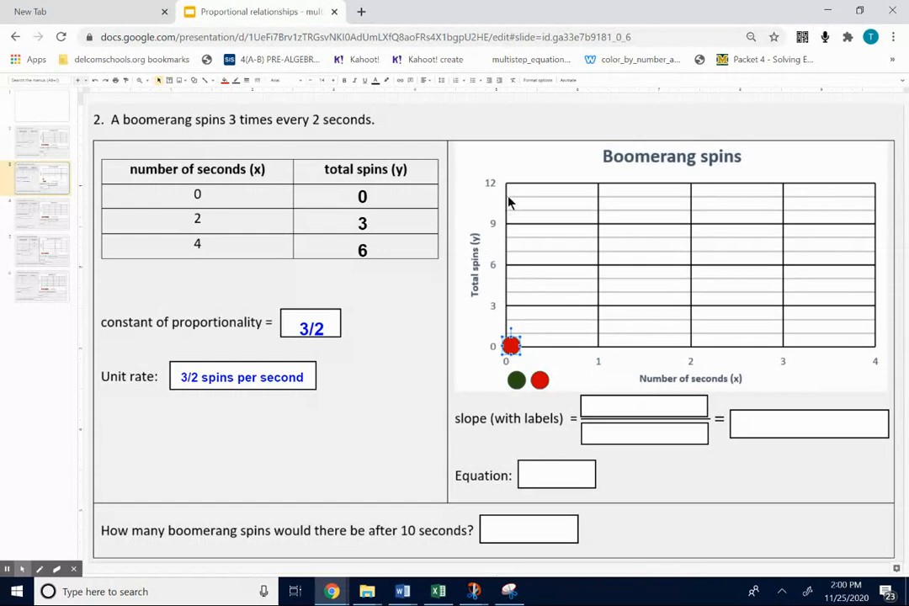
pyautogui.moveTo(475, 381)
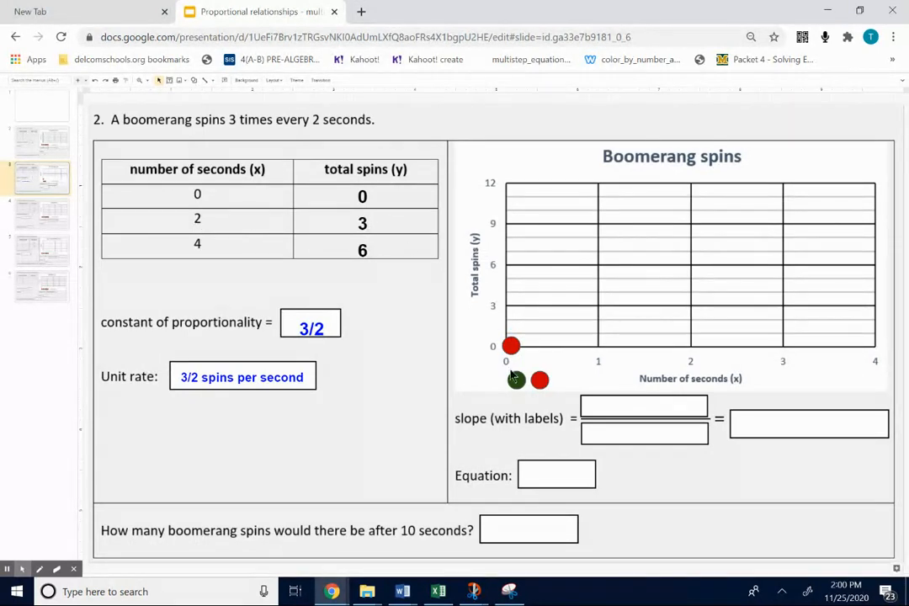
pyautogui.click(515, 380)
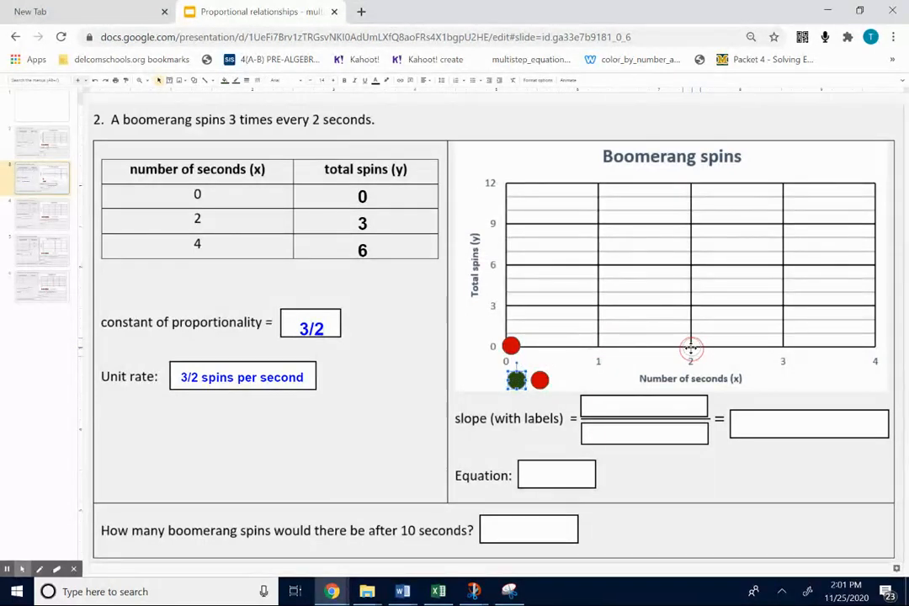
pyautogui.moveTo(690, 304)
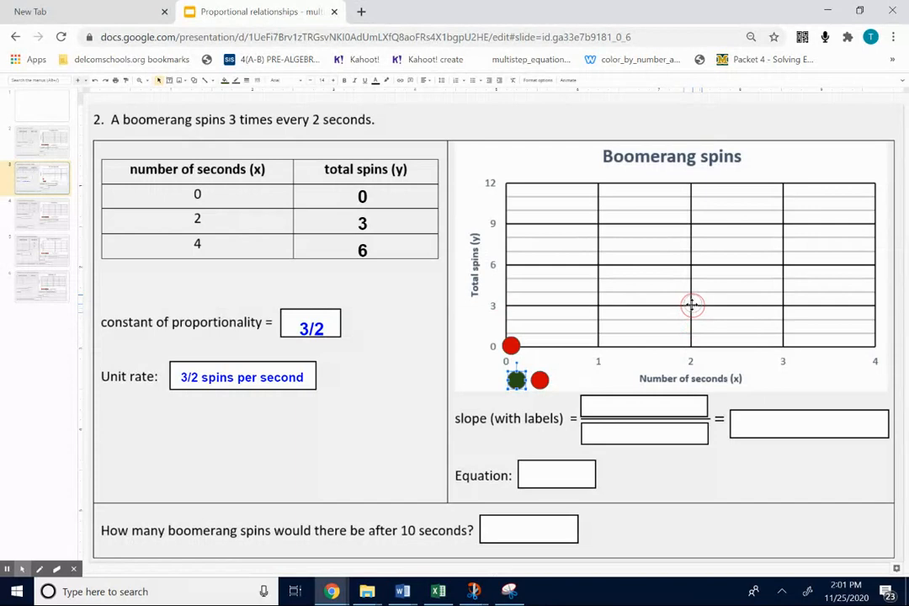
pyautogui.moveTo(515, 381); pyautogui.dragTo(693, 304)
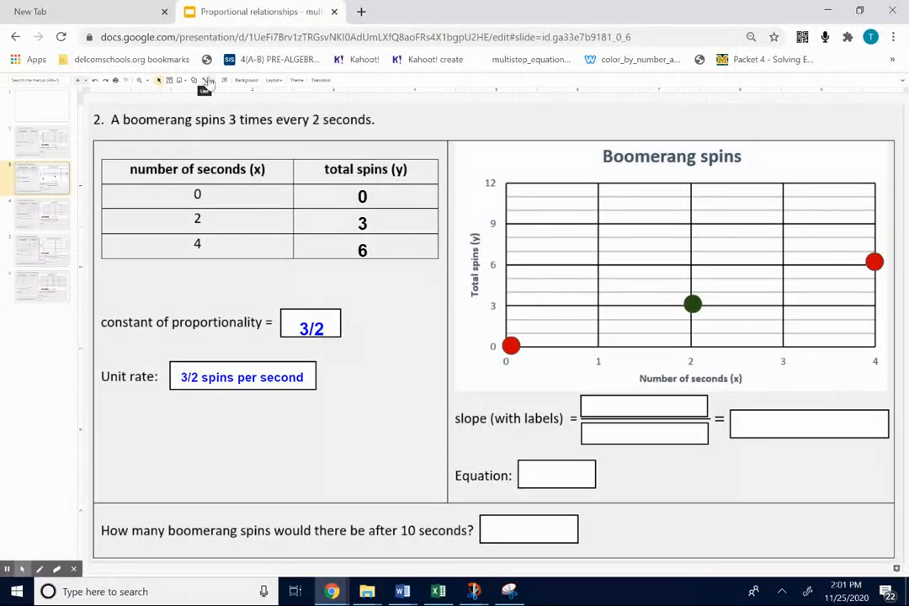
pyautogui.click(211, 81)
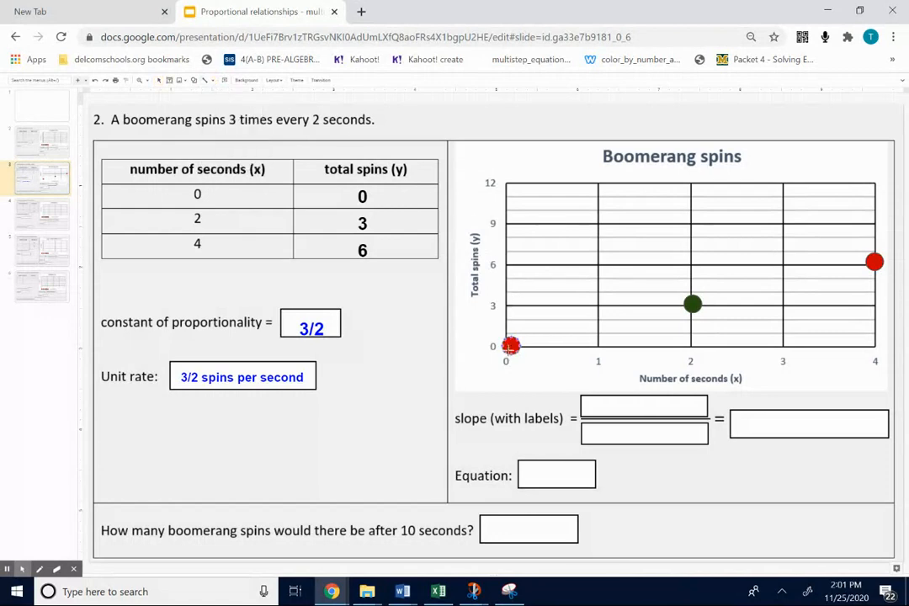
pyautogui.moveTo(511, 345); pyautogui.dragTo(873, 261)
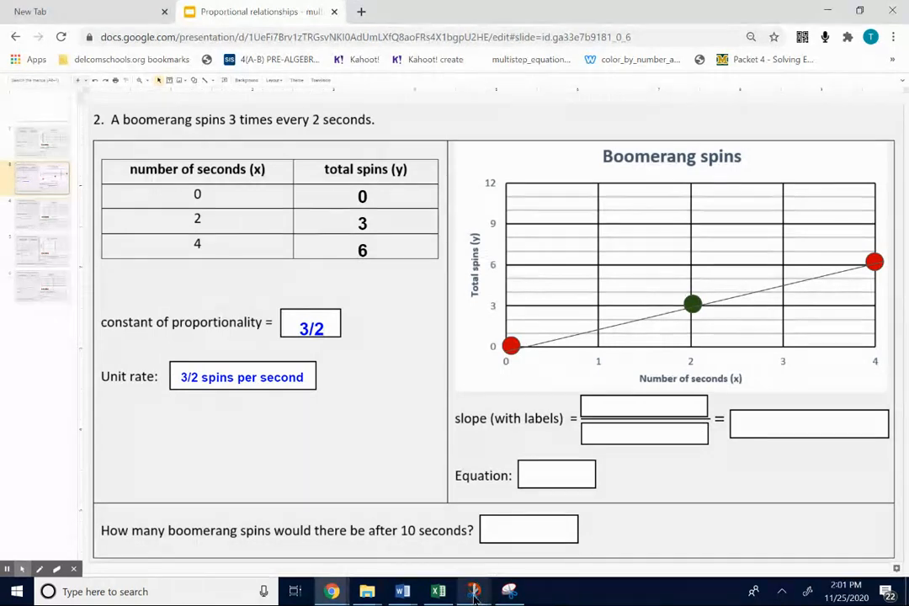
# Step: Bring up the Boomerang spins graph snip in Snip & Sketch for annotating
pyautogui.click(472, 591)
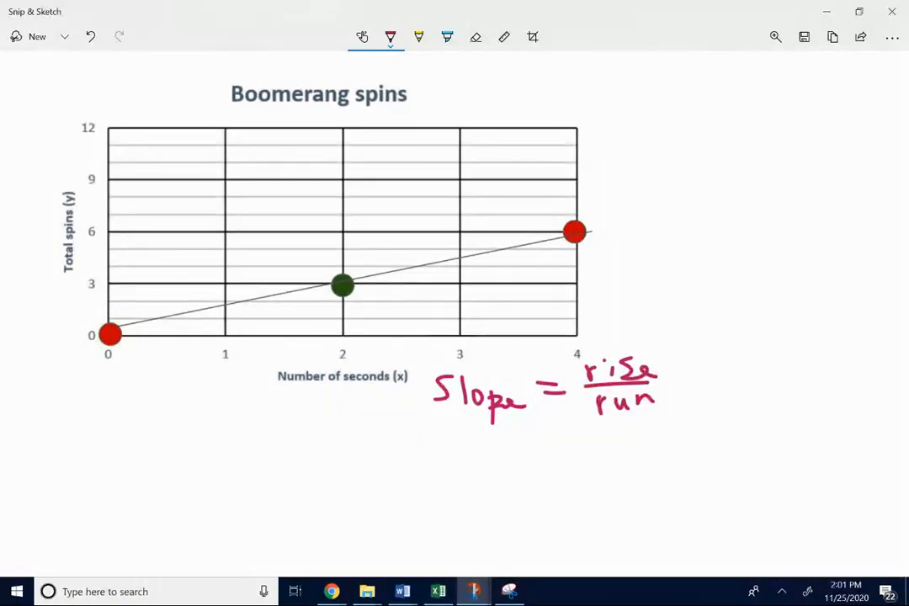
# Step: In a new ink colour, draw a 3 spins rise and 2 sec run and write slope = 3 spins / 2 sec
pyautogui.click(390, 37)
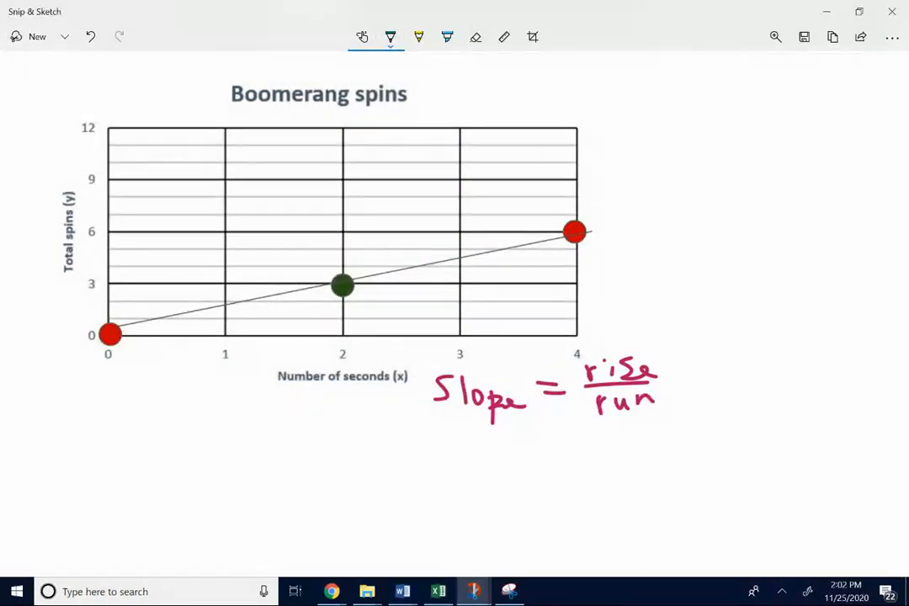
pyautogui.moveTo(340, 286); pyautogui.dragTo(340, 232)
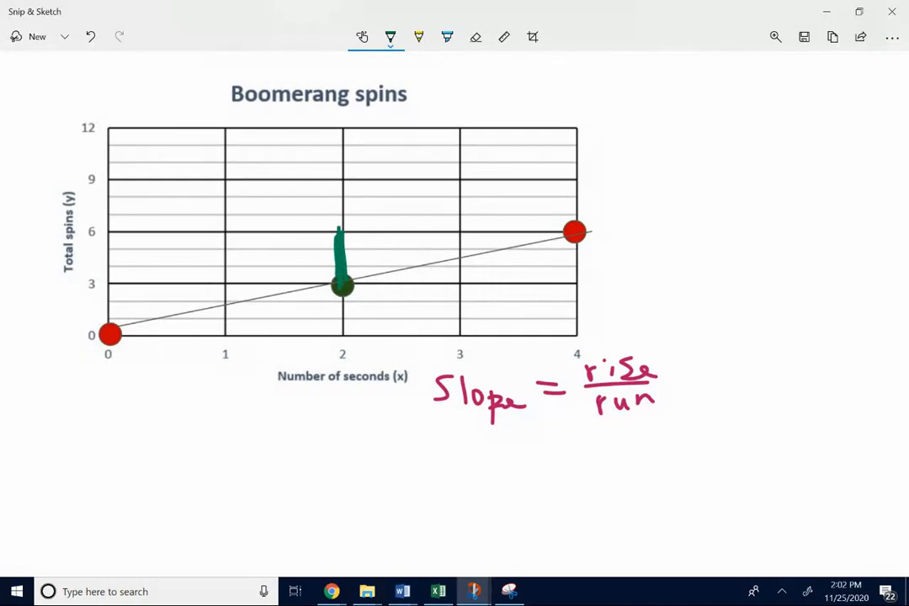
pyautogui.moveTo(51, 210); pyautogui.dragTo(84, 252)
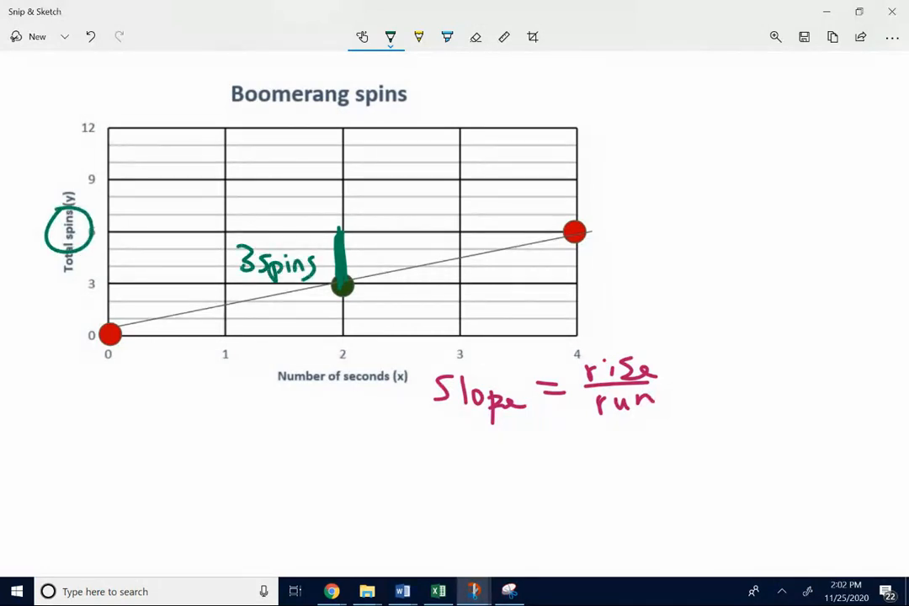
pyautogui.moveTo(340, 233); pyautogui.dragTo(573, 233)
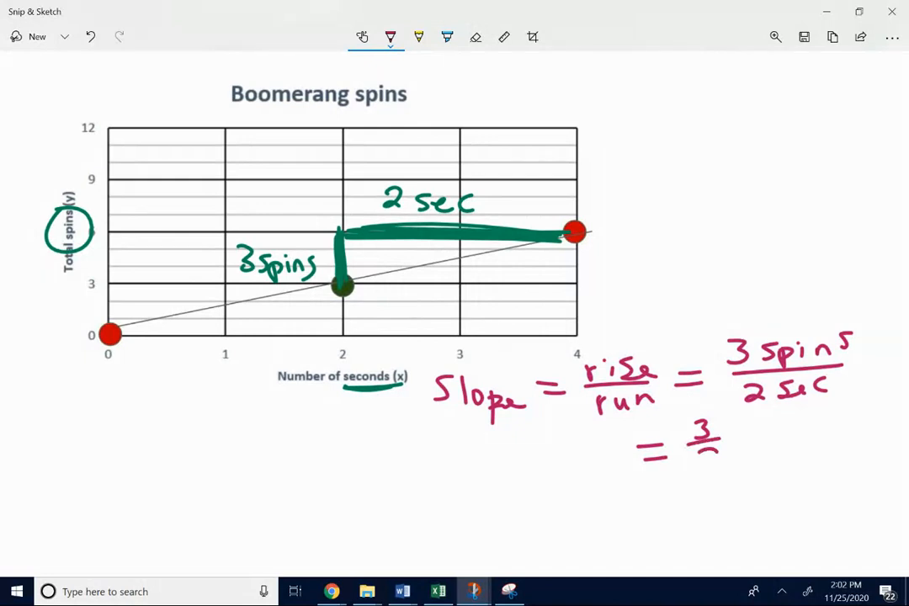
pyautogui.write('Sp')
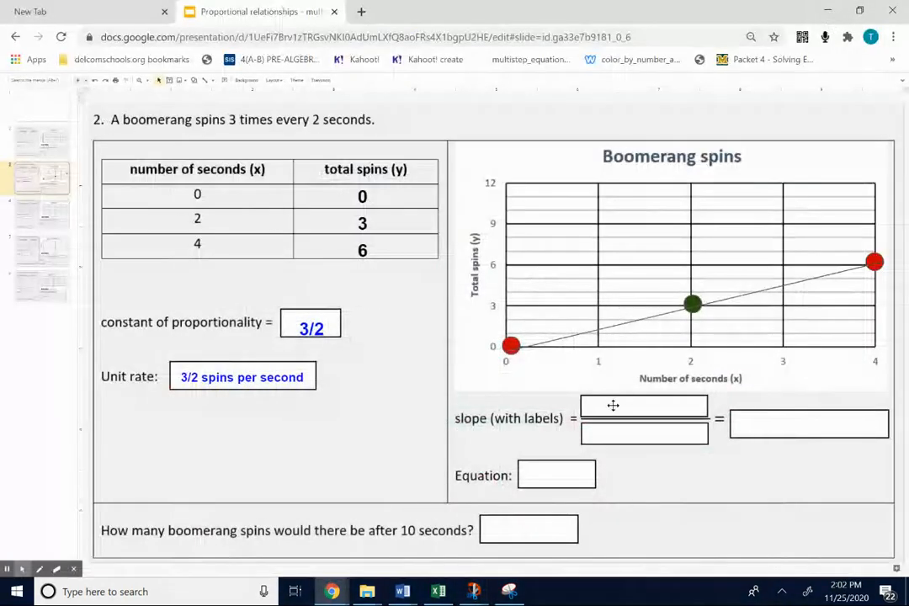
# Step: Fill the slope boxes with 3 spins over 2 seconds = 3/2 spins per second
pyautogui.click(642, 405)
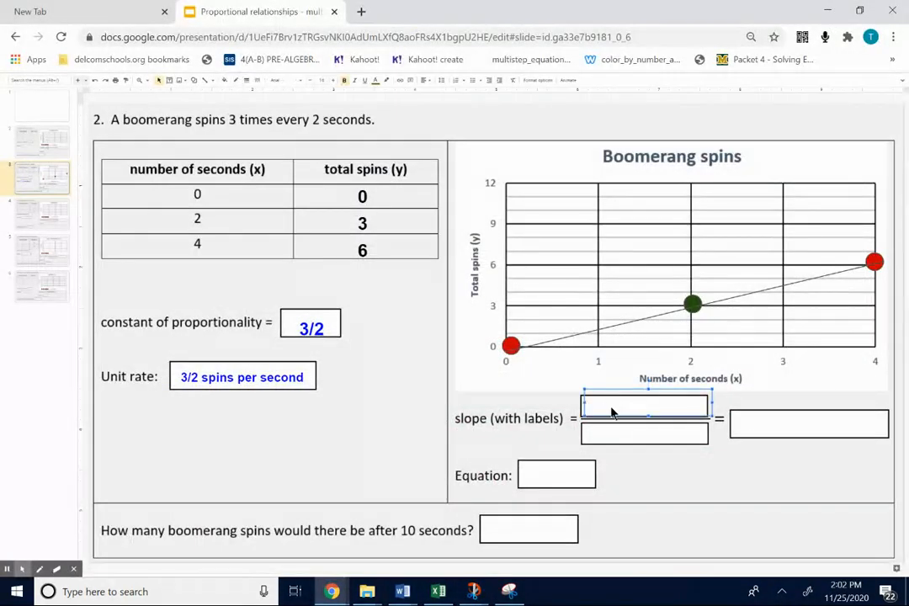
pyautogui.write('3n')
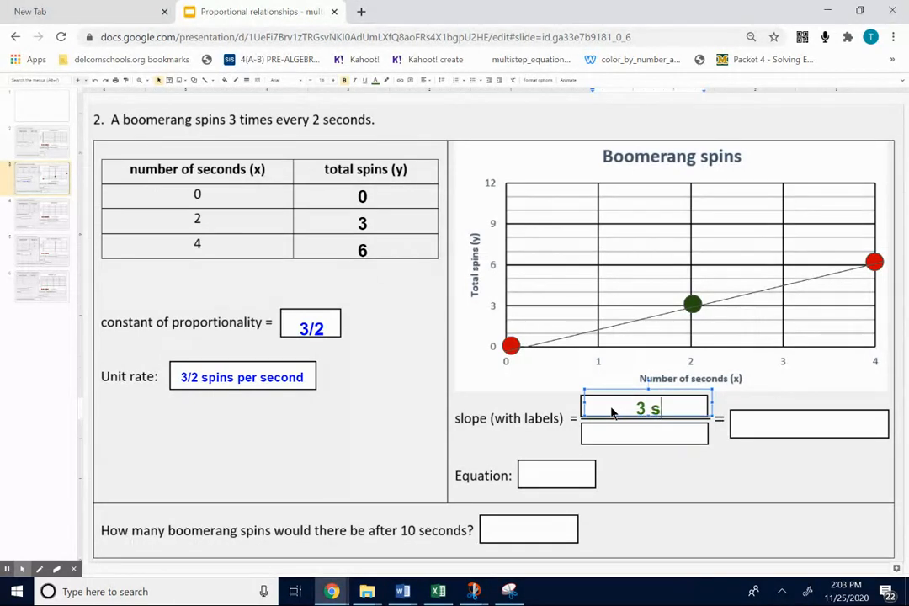
pyautogui.write('pins')
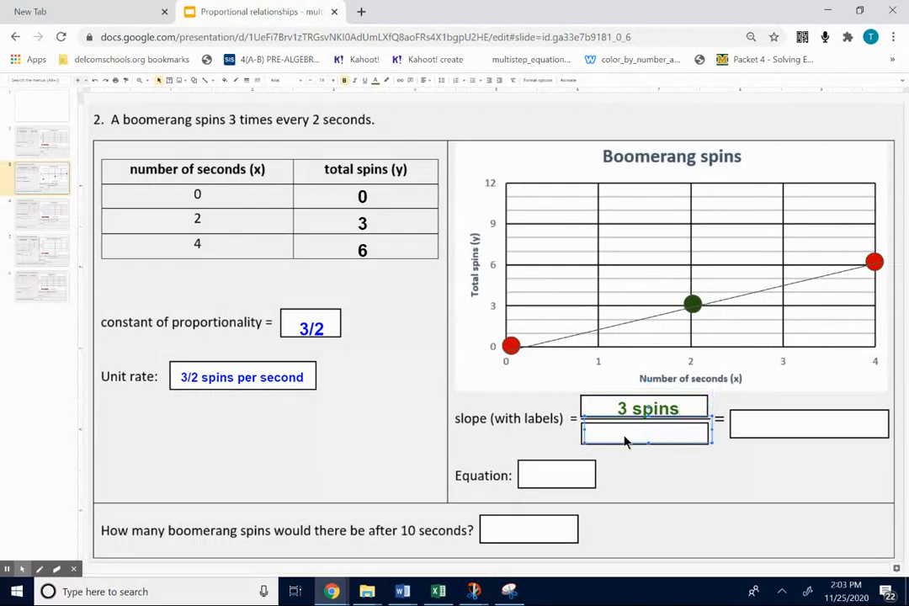
pyautogui.write('2 seconds')
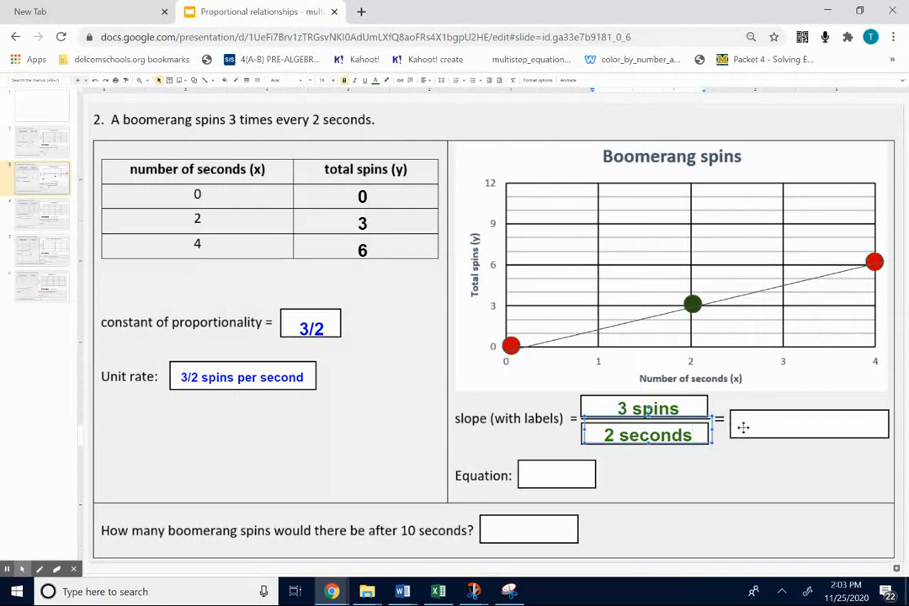
pyautogui.write('3/2')
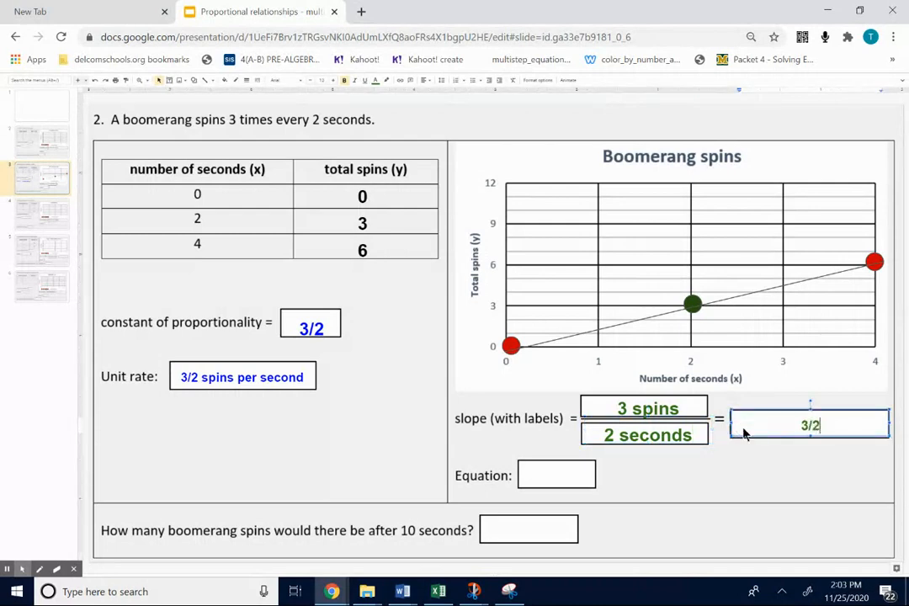
pyautogui.write('spins per second')
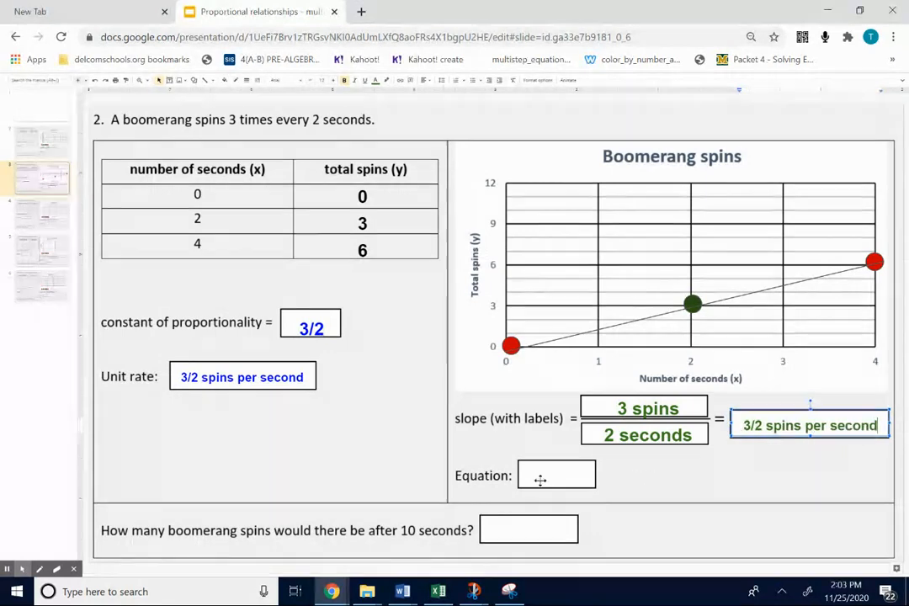
# Step: Enter y=3/2x in the Equation box
pyautogui.click(555, 475)
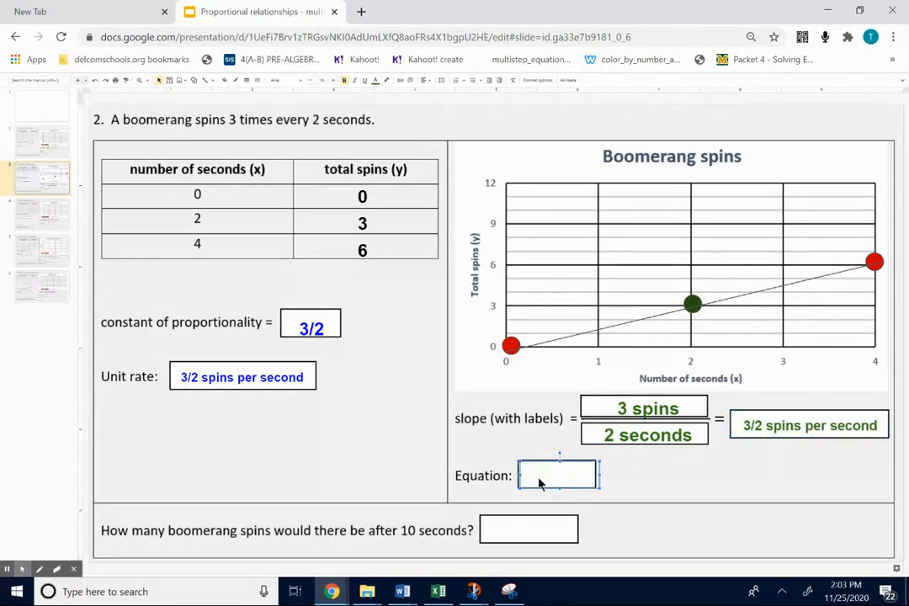
pyautogui.write('y=')
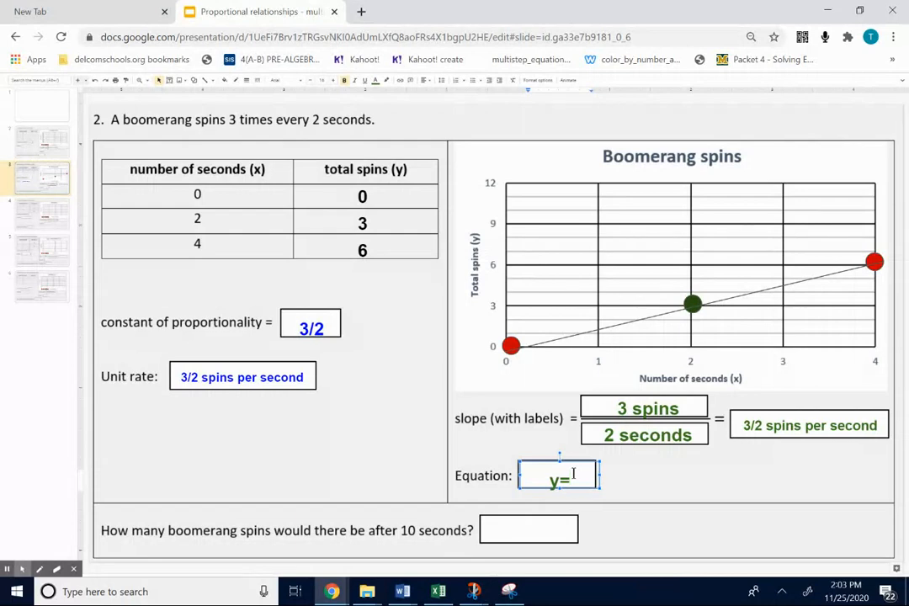
pyautogui.write('3/')
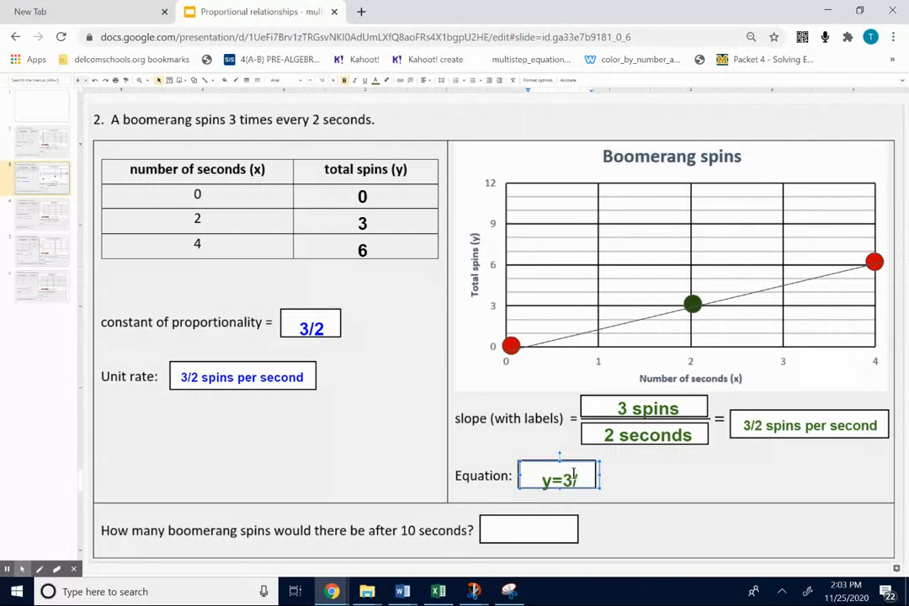
pyautogui.write('2')
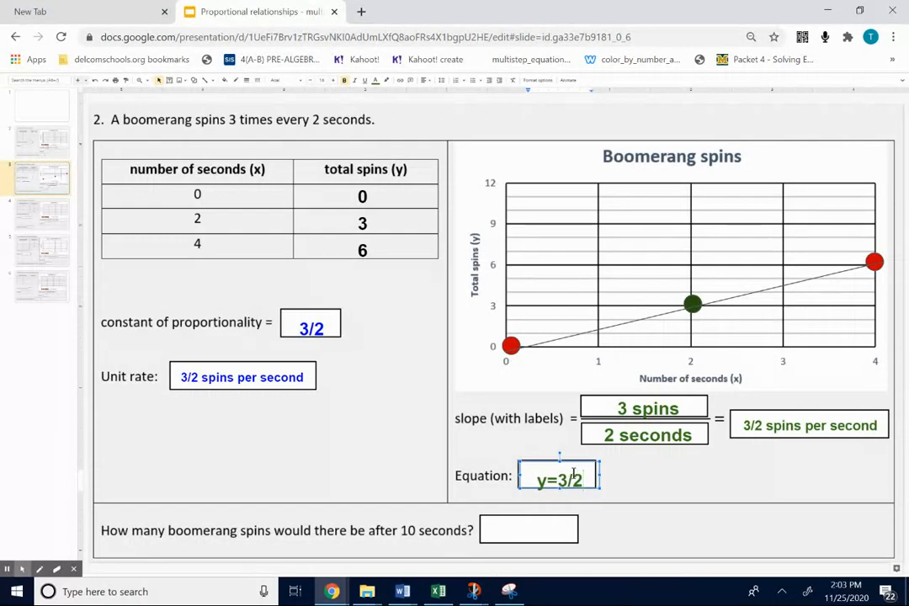
pyautogui.write('x')
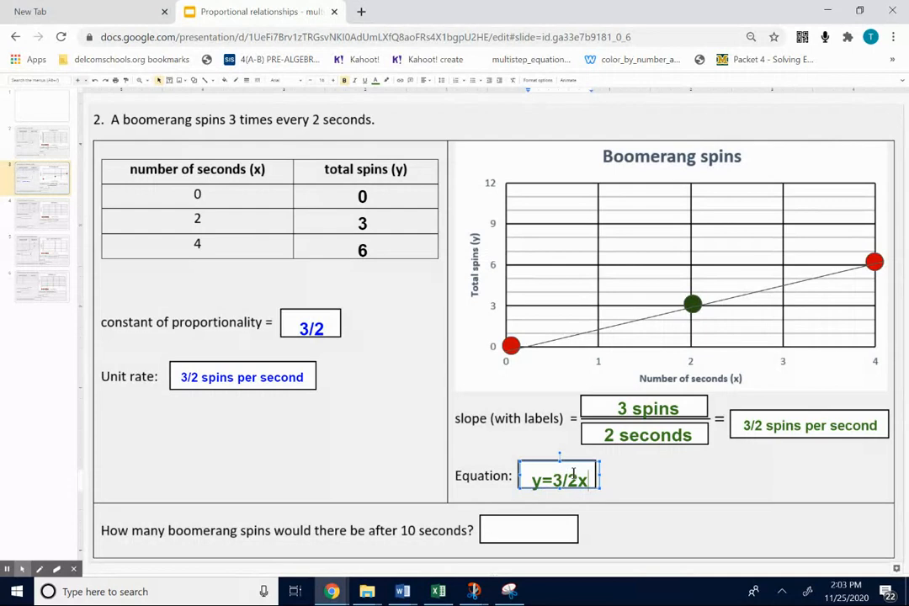
pyautogui.moveTo(501, 380)
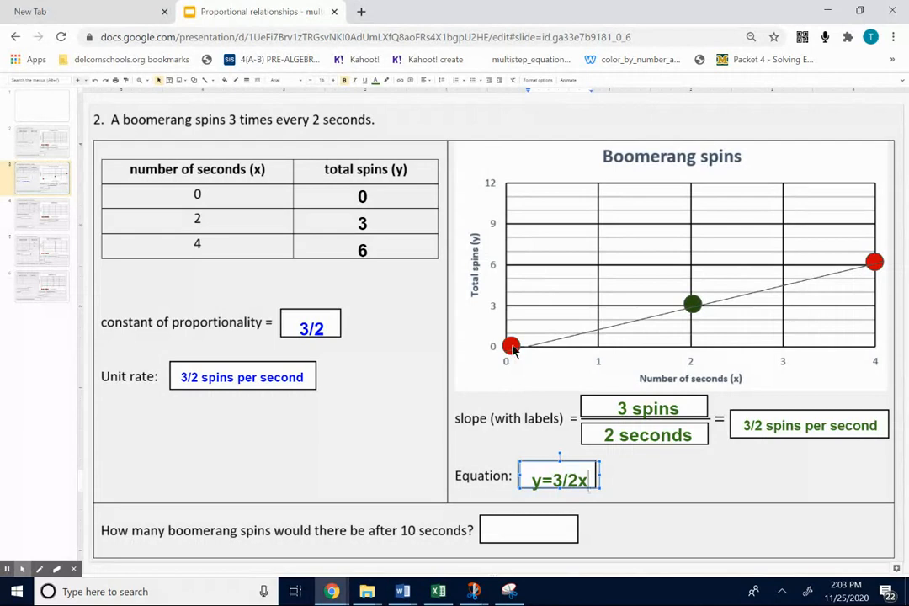
pyautogui.moveTo(526, 137)
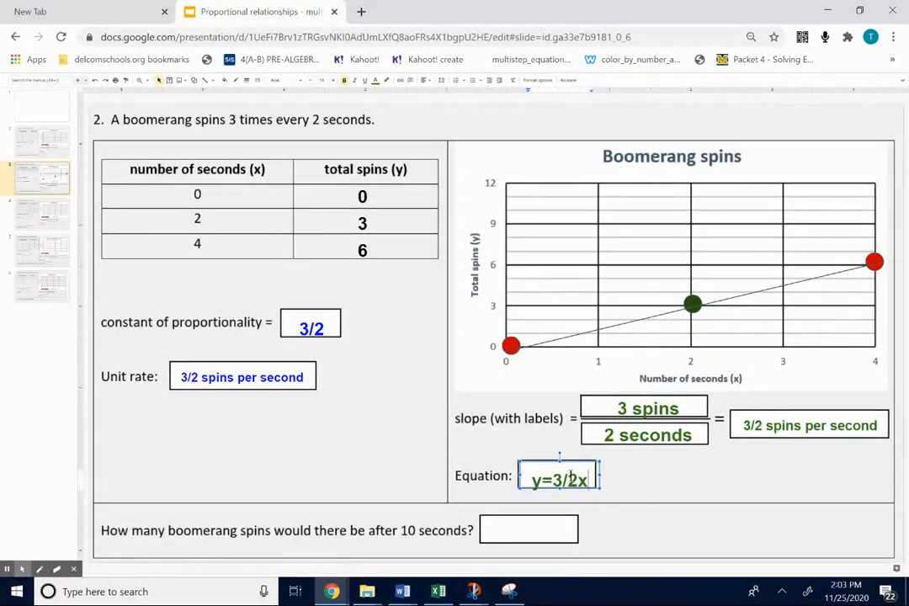
pyautogui.click(648, 478)
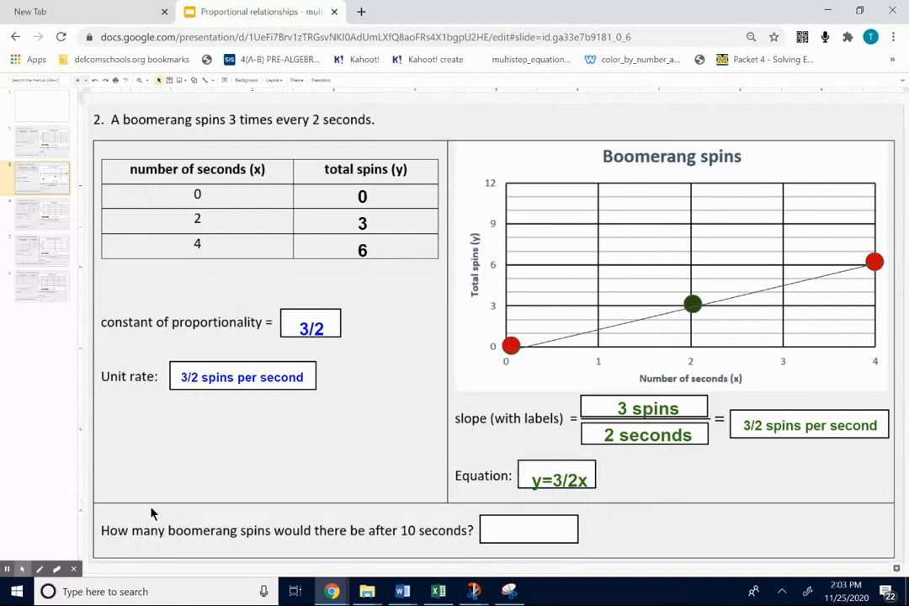
pyautogui.moveTo(412, 530)
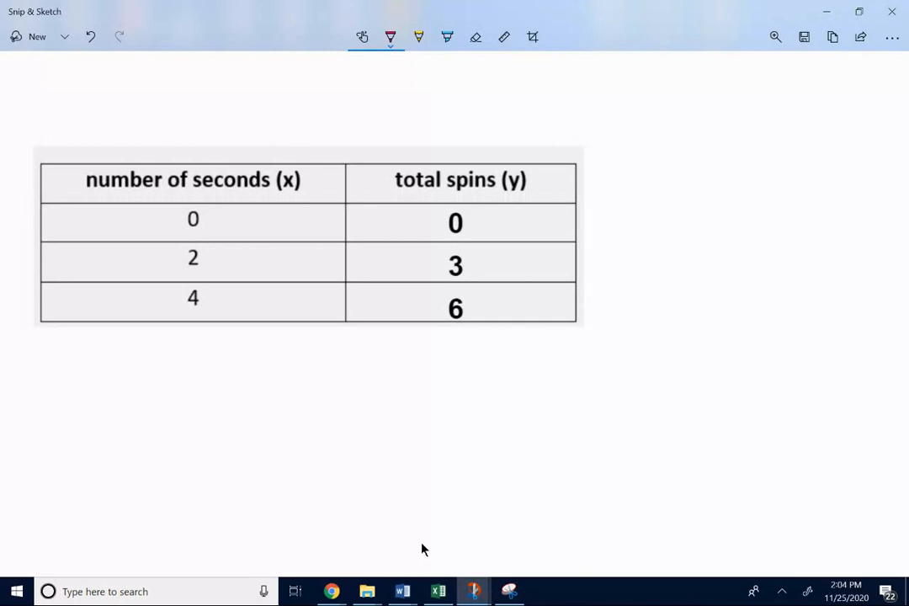
# Step: In red ink, continue the seconds column with 6, 8, 10 and mark the step between rows
pyautogui.click(390, 37)
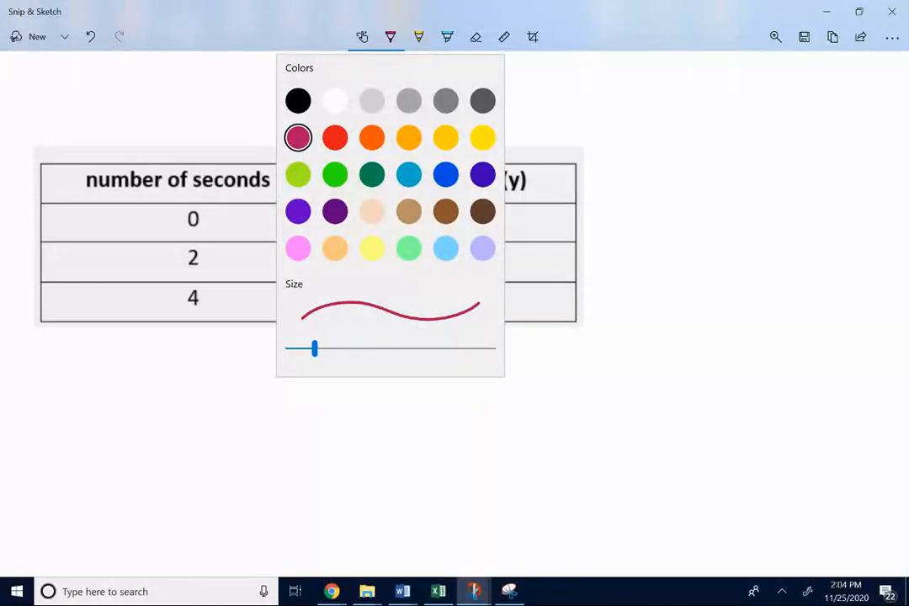
pyautogui.click(390, 37)
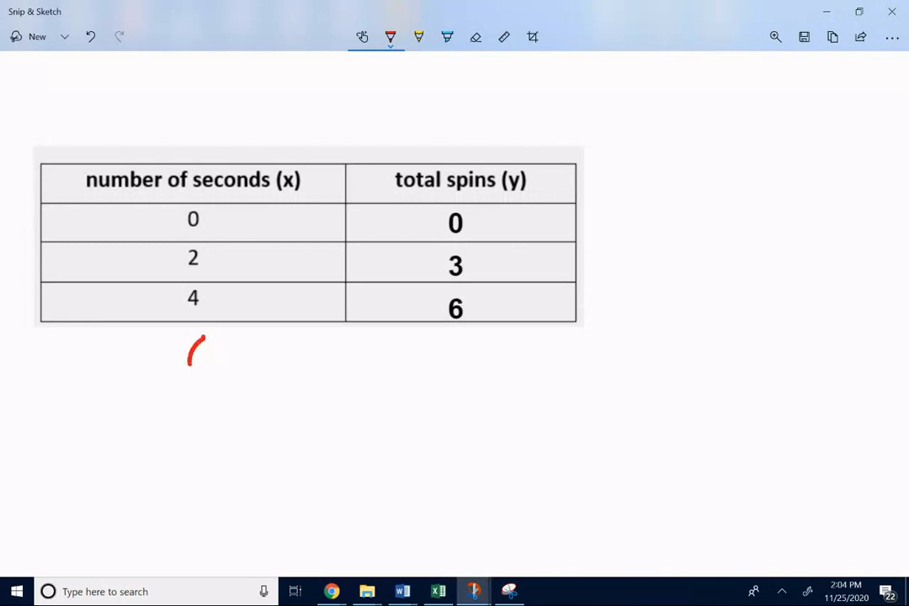
pyautogui.moveTo(201, 337); pyautogui.dragTo(200, 370)
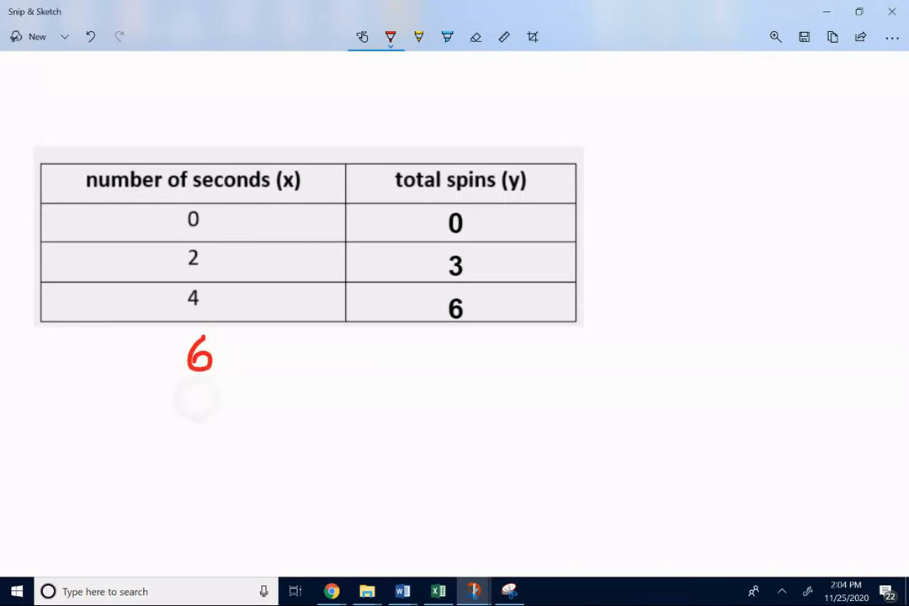
pyautogui.moveTo(202, 396); pyautogui.dragTo(206, 434)
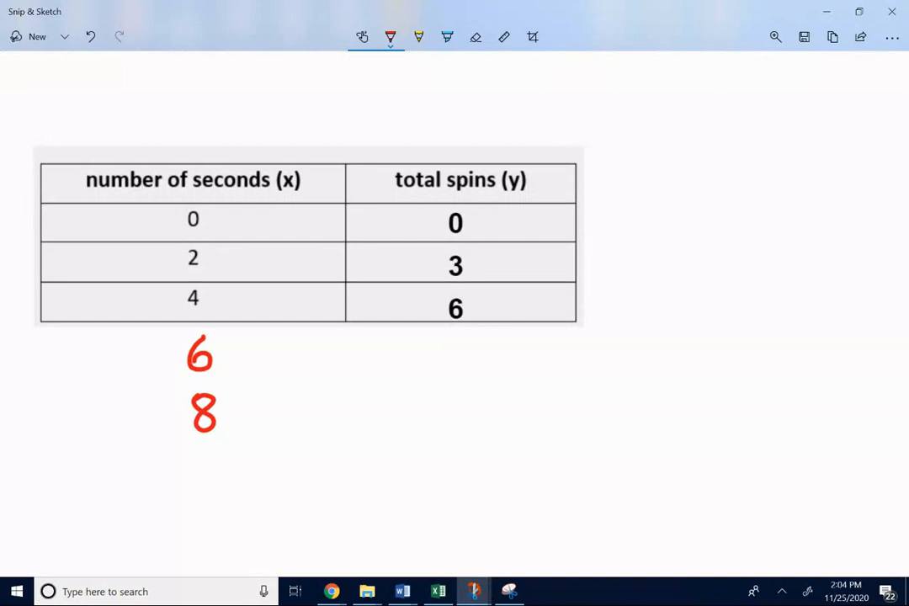
pyautogui.moveTo(188, 457); pyautogui.dragTo(233, 480)
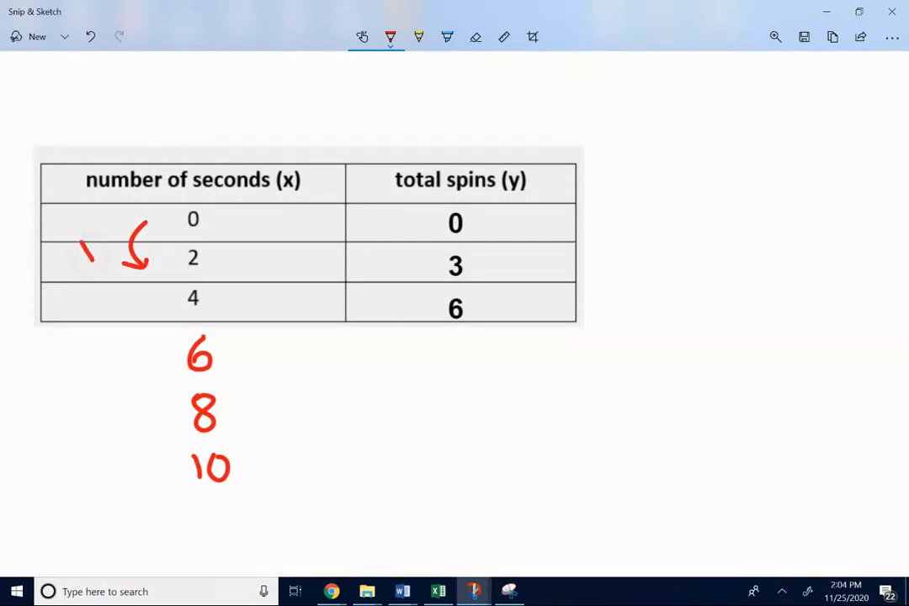
pyautogui.moveTo(81, 253); pyautogui.dragTo(126, 236)
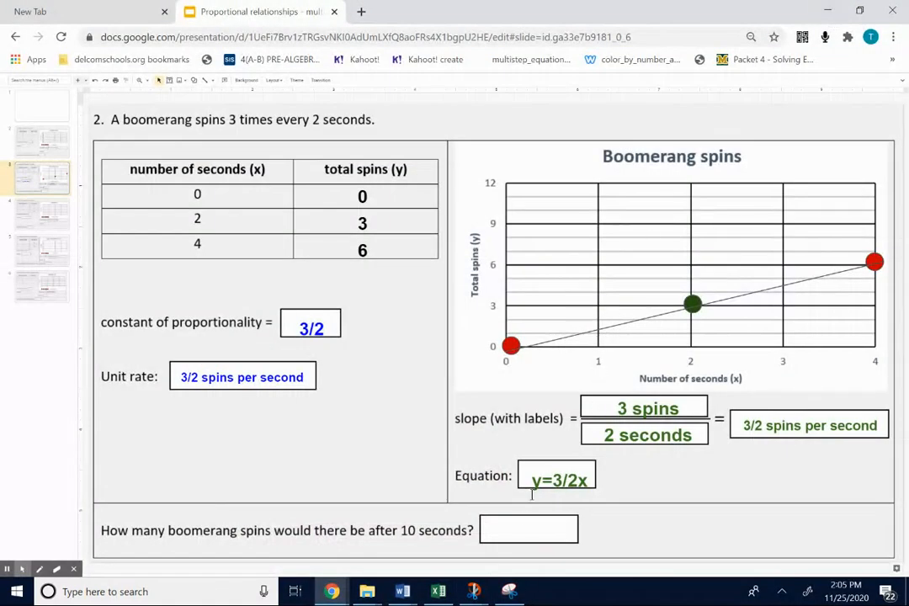
# Step: Answer the 10-seconds question with 15 spins
pyautogui.click(529, 528)
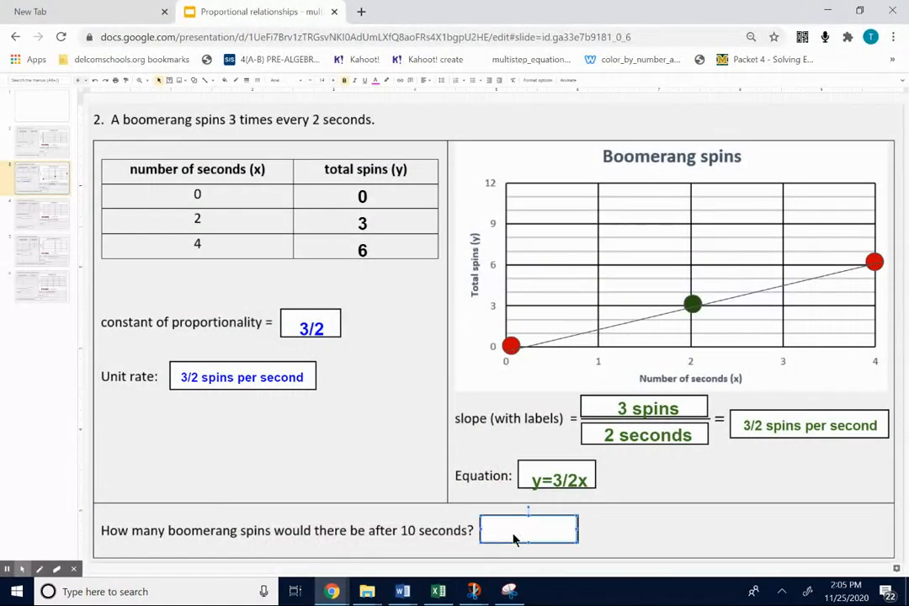
pyautogui.write('15')
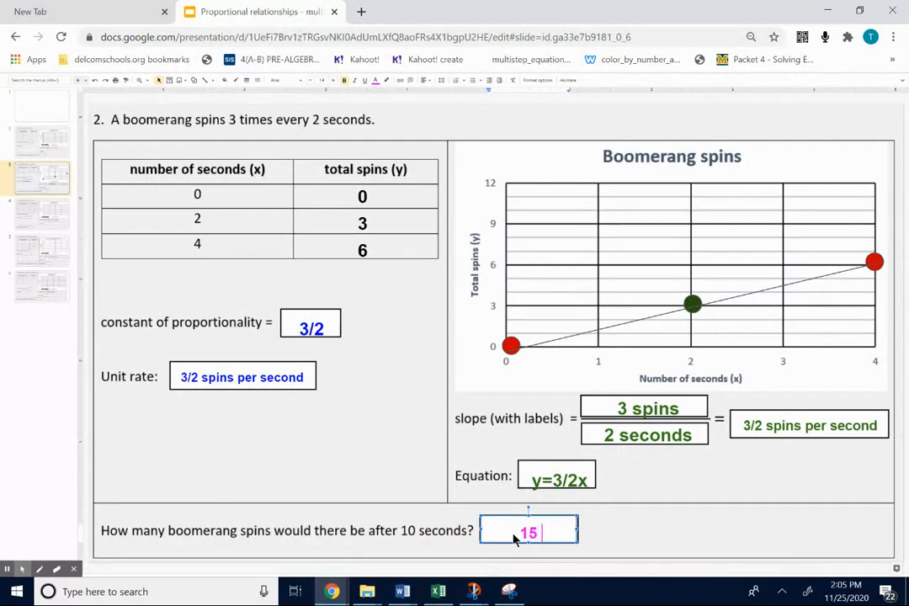
pyautogui.write('spins')
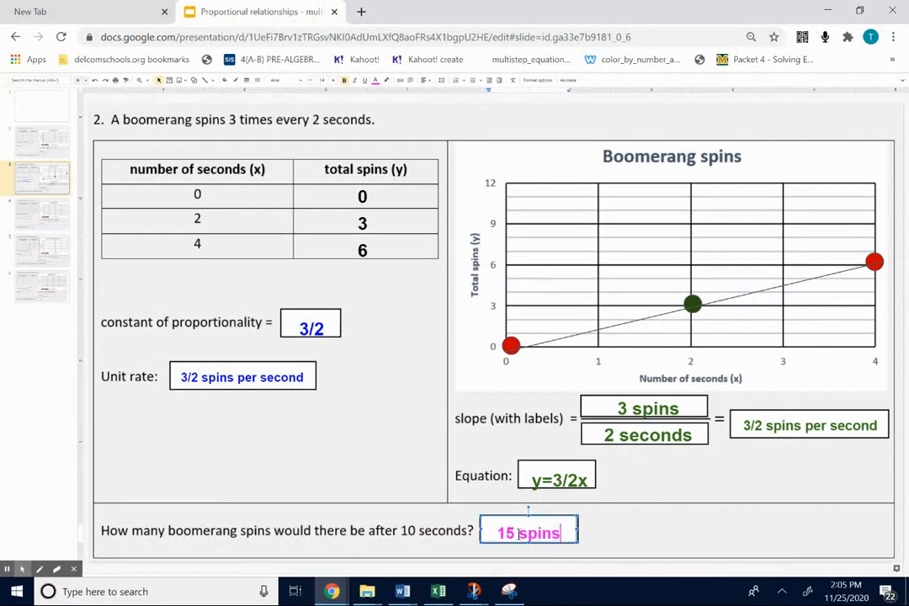
pyautogui.click(623, 542)
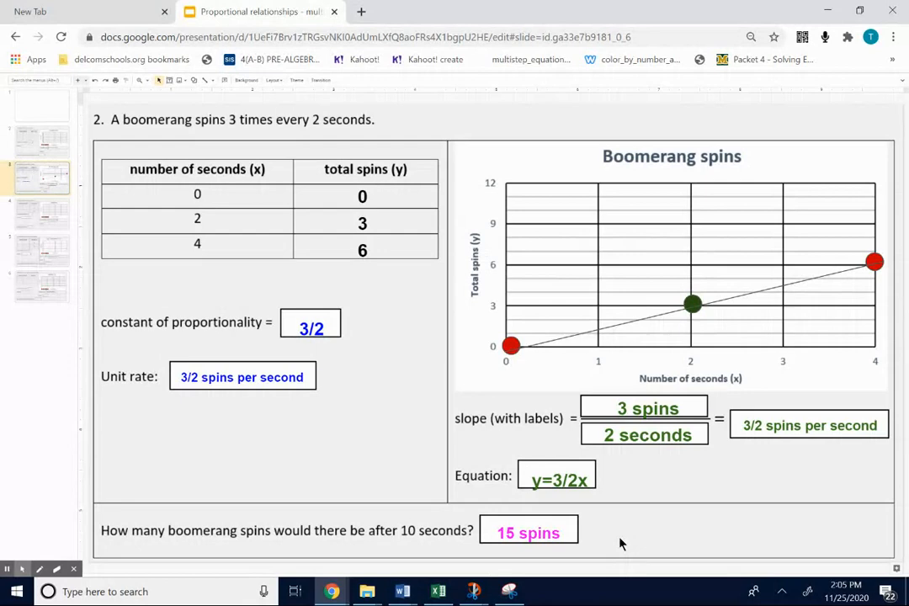